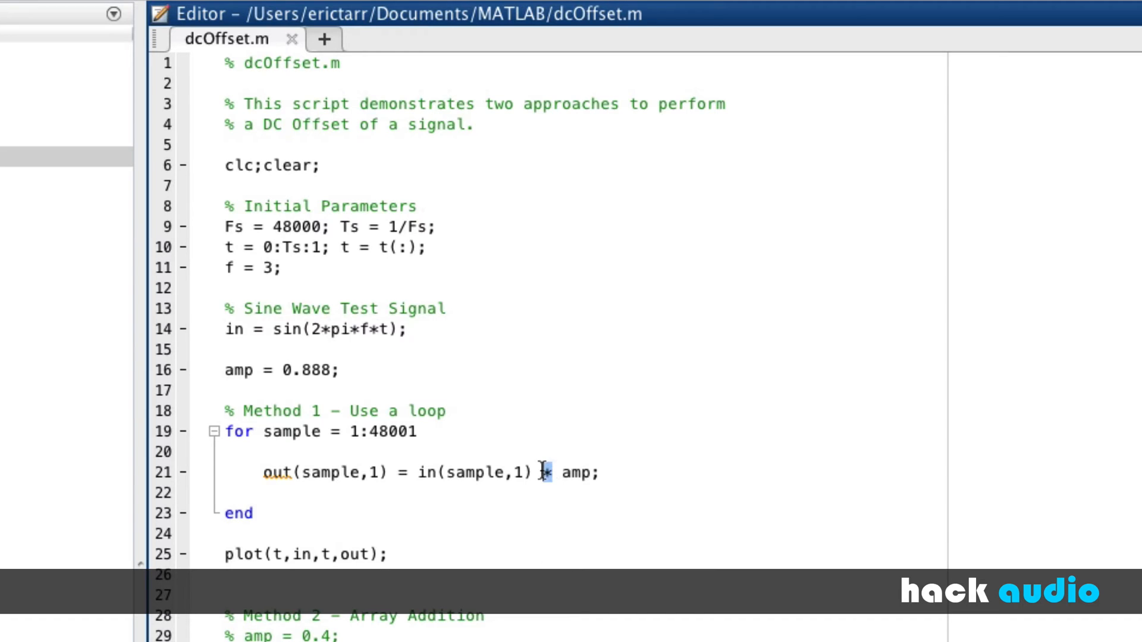
mouse_move(543, 515)
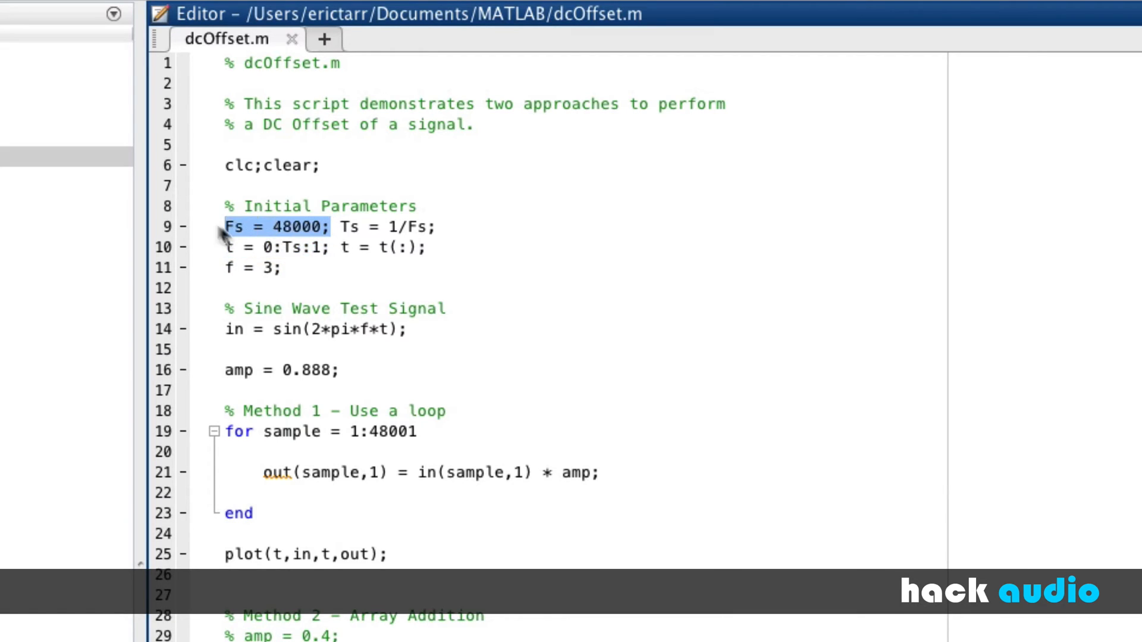
mouse_move(354, 388)
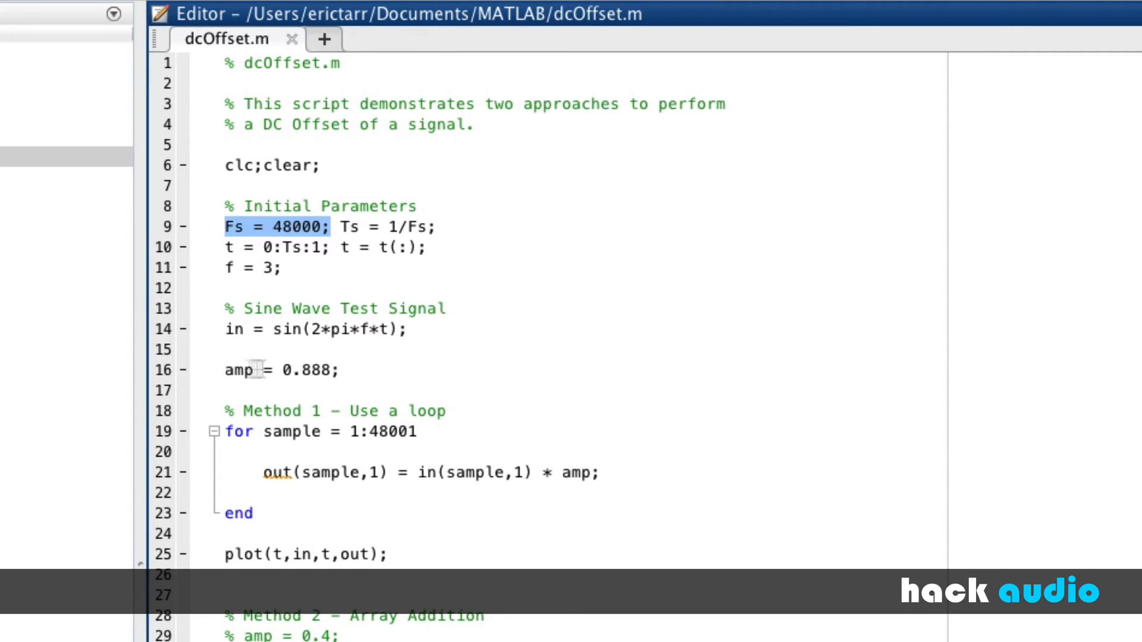
mouse_move(300, 367)
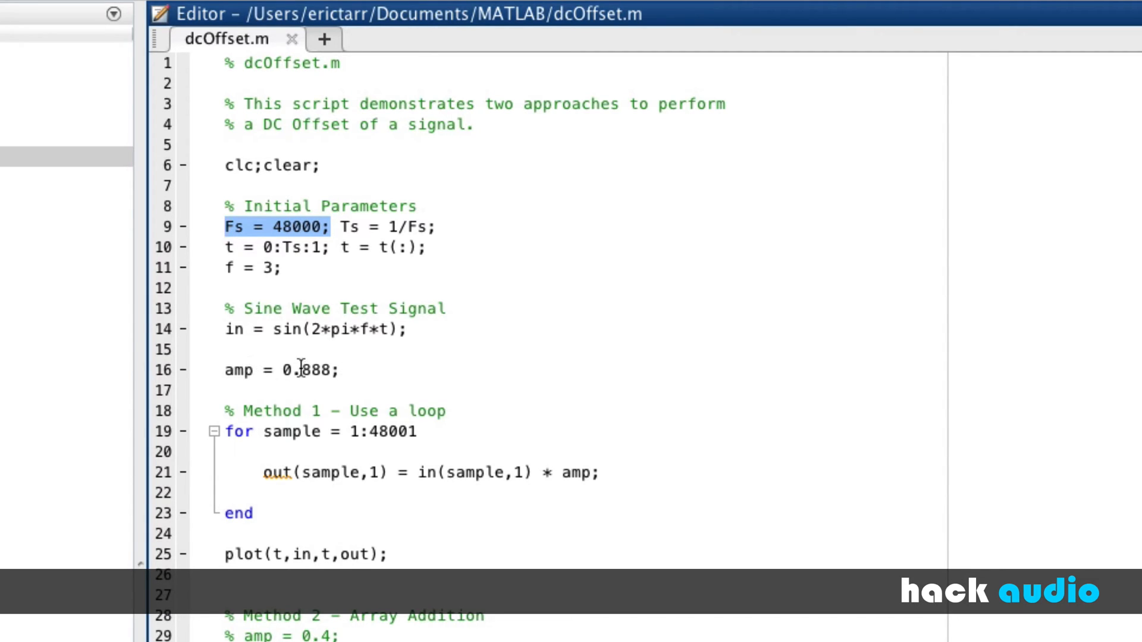
Replace the variable name amp on line 16 with offset
double_click(238, 370)
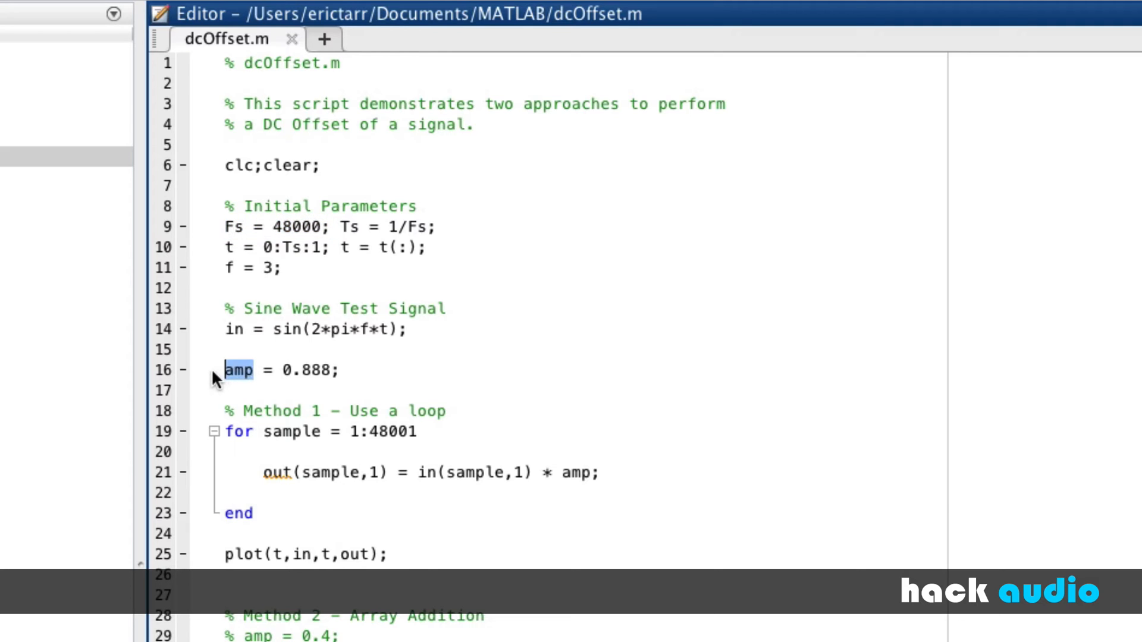
text(offs)
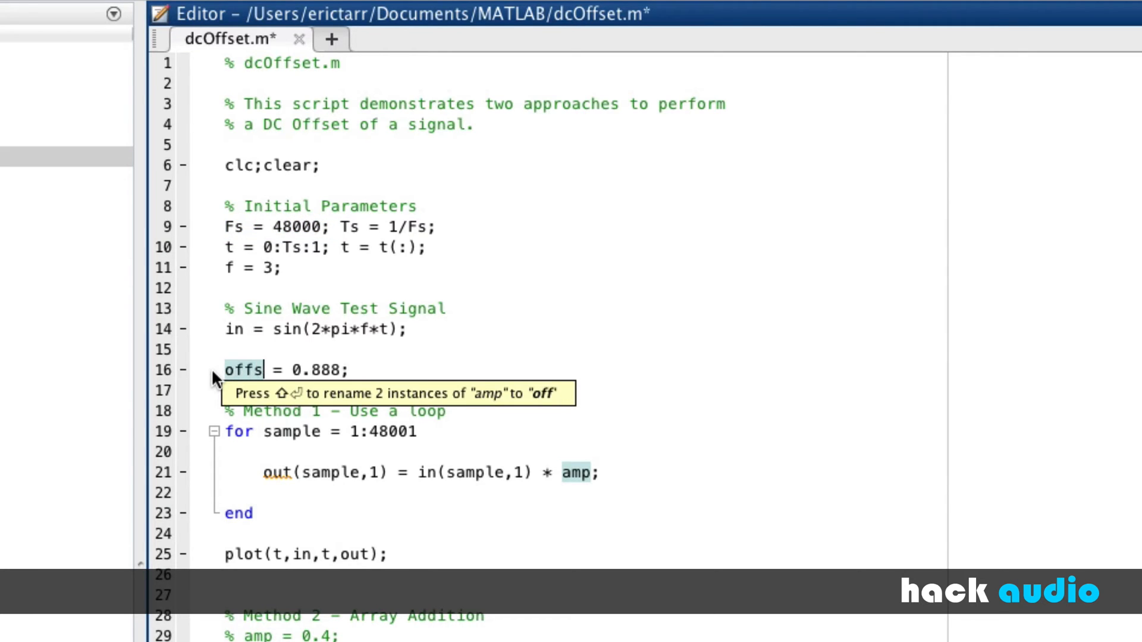
text(et)
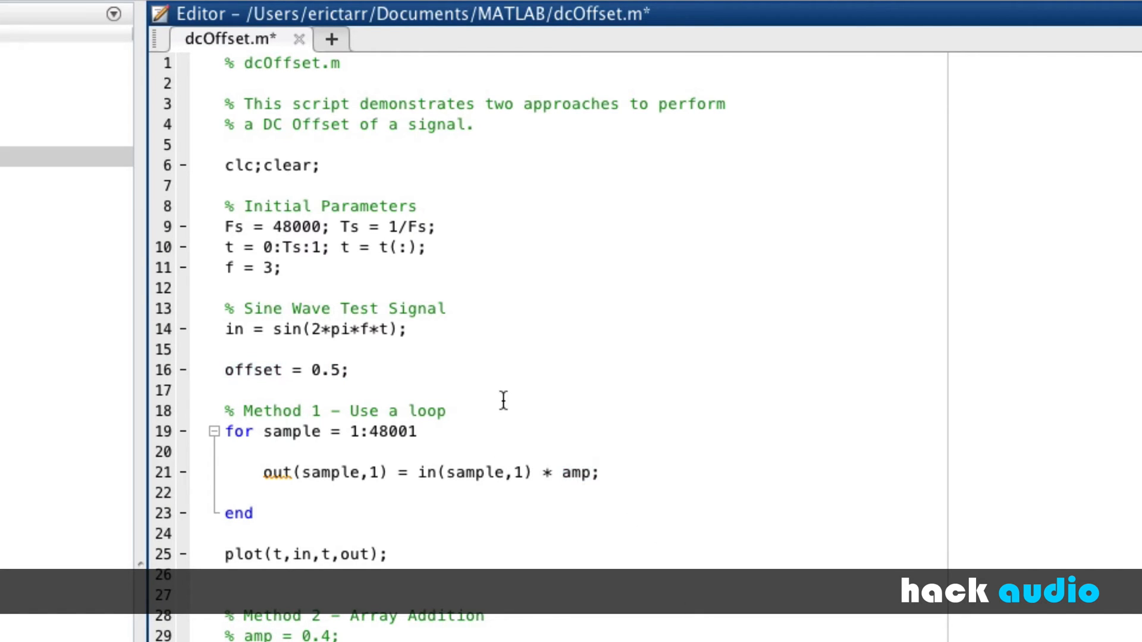
mouse_move(318, 328)
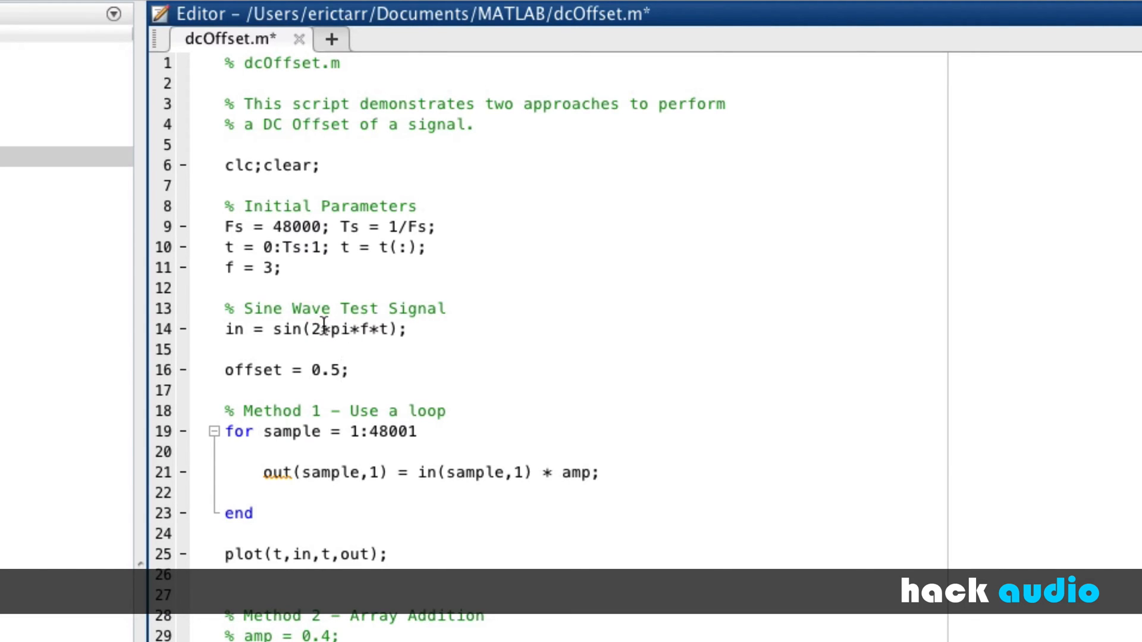
mouse_move(356, 443)
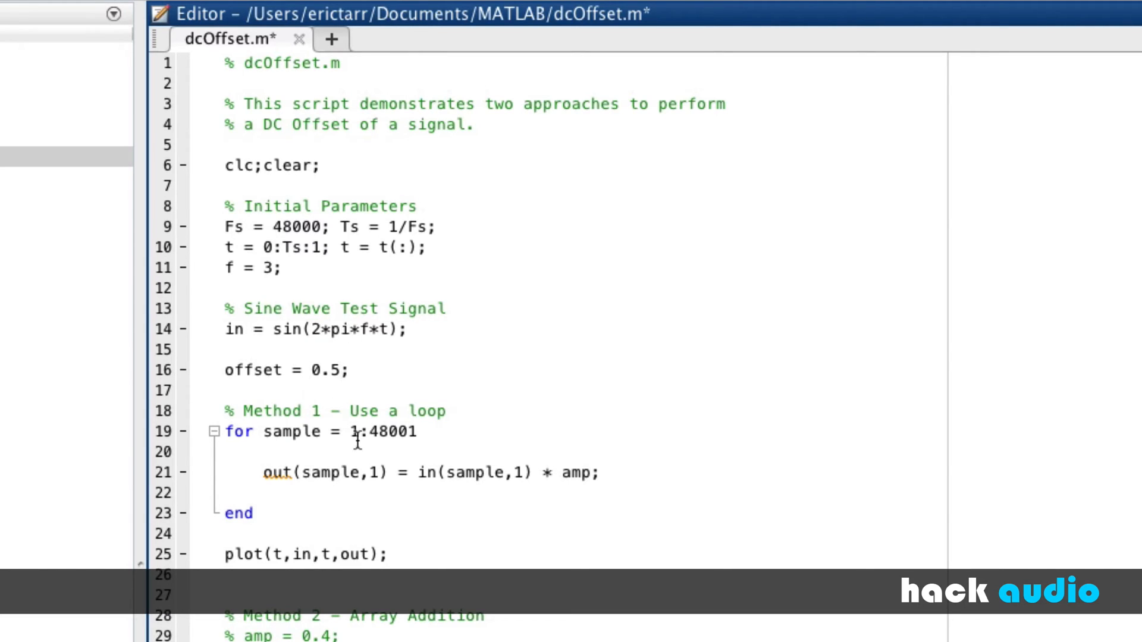
mouse_move(400, 425)
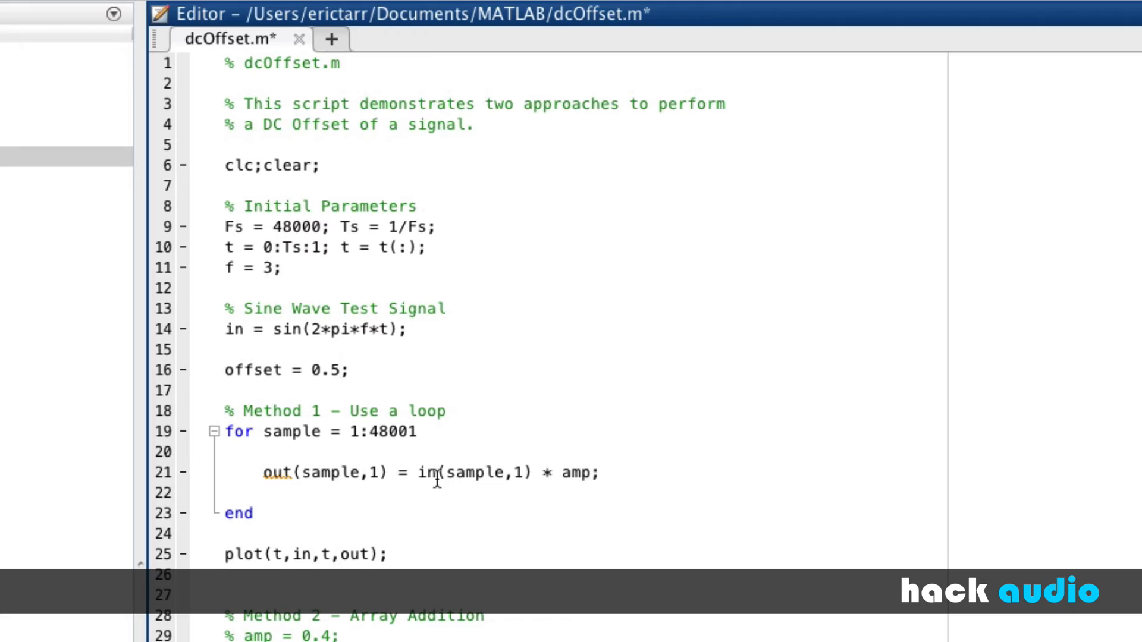
mouse_move(596, 473)
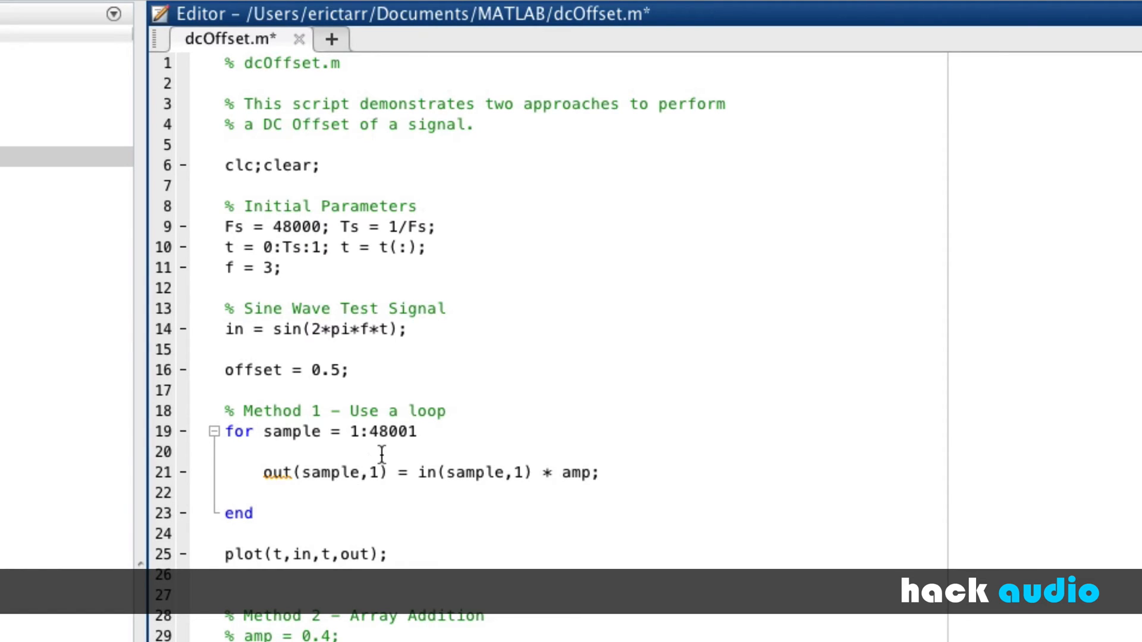
mouse_move(270, 431)
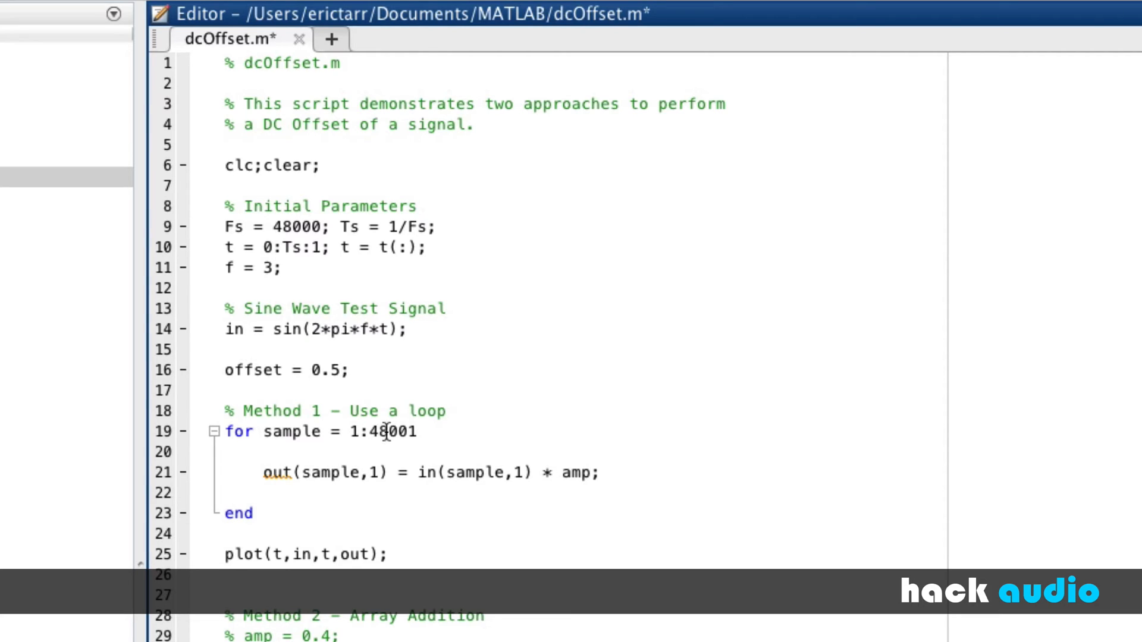
Replace the hard-coded loop bound 48001 with length(in)
double_click(394, 431)
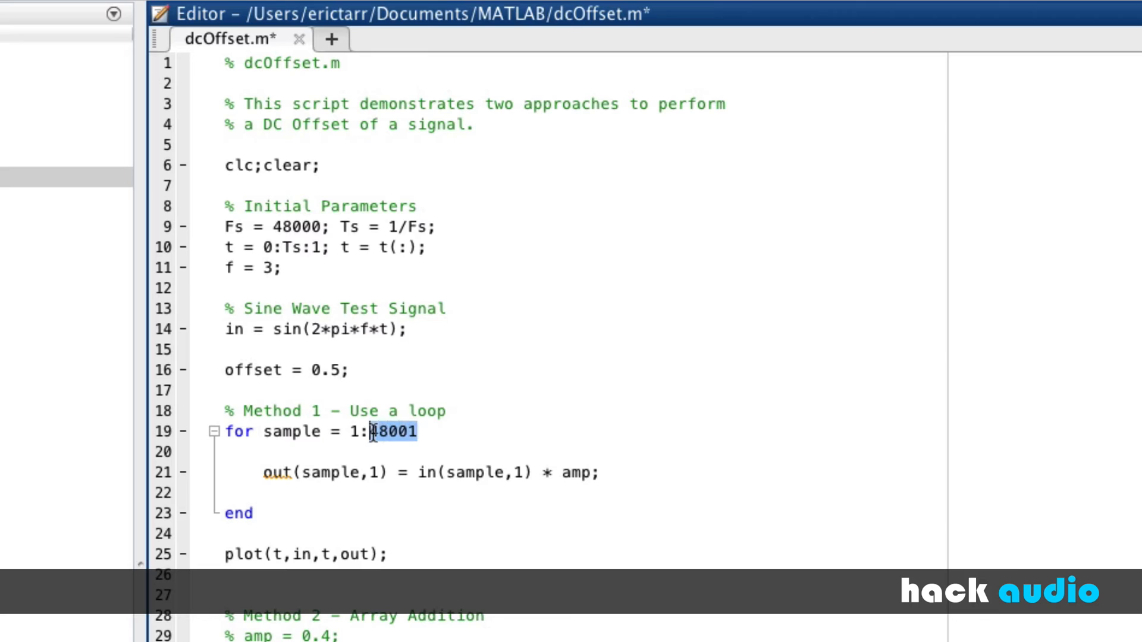
text(le)
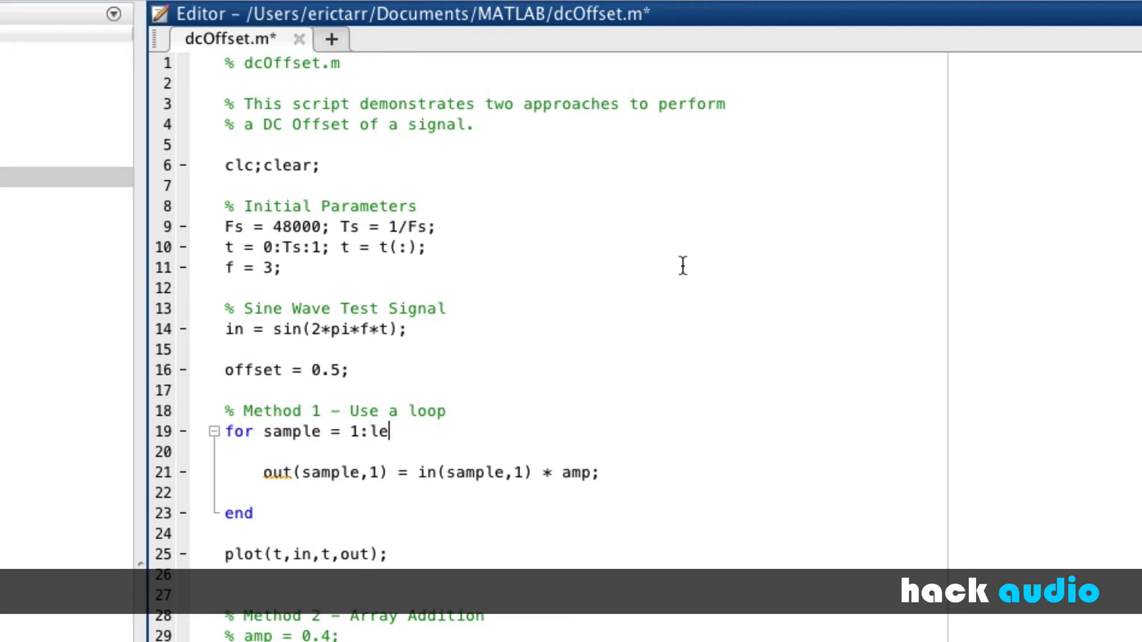
text(ngth()
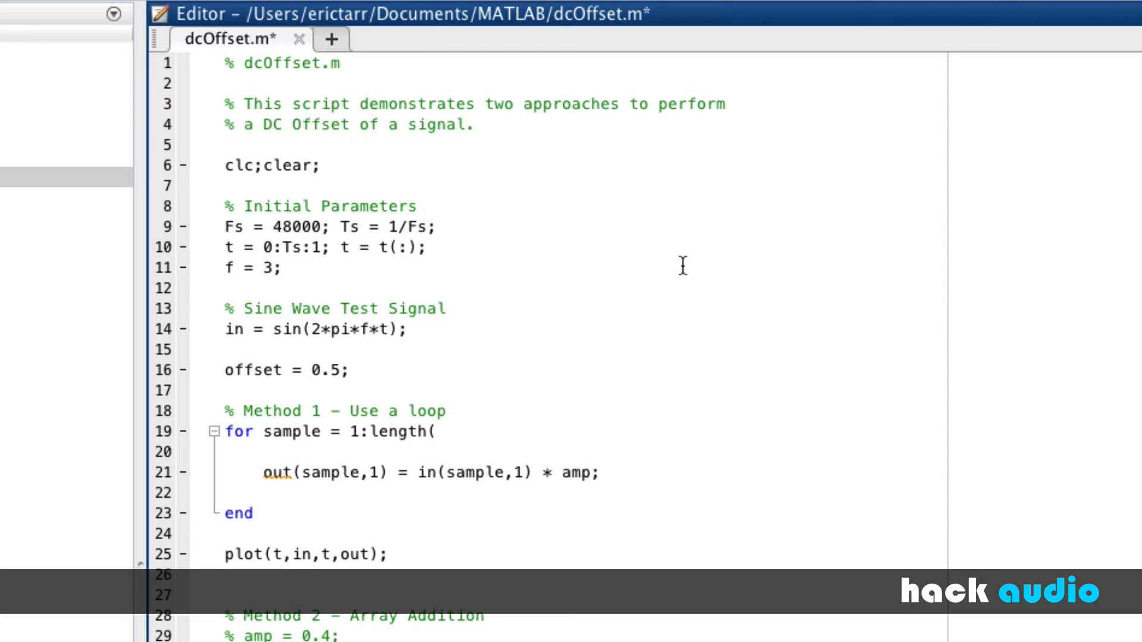
text(in))
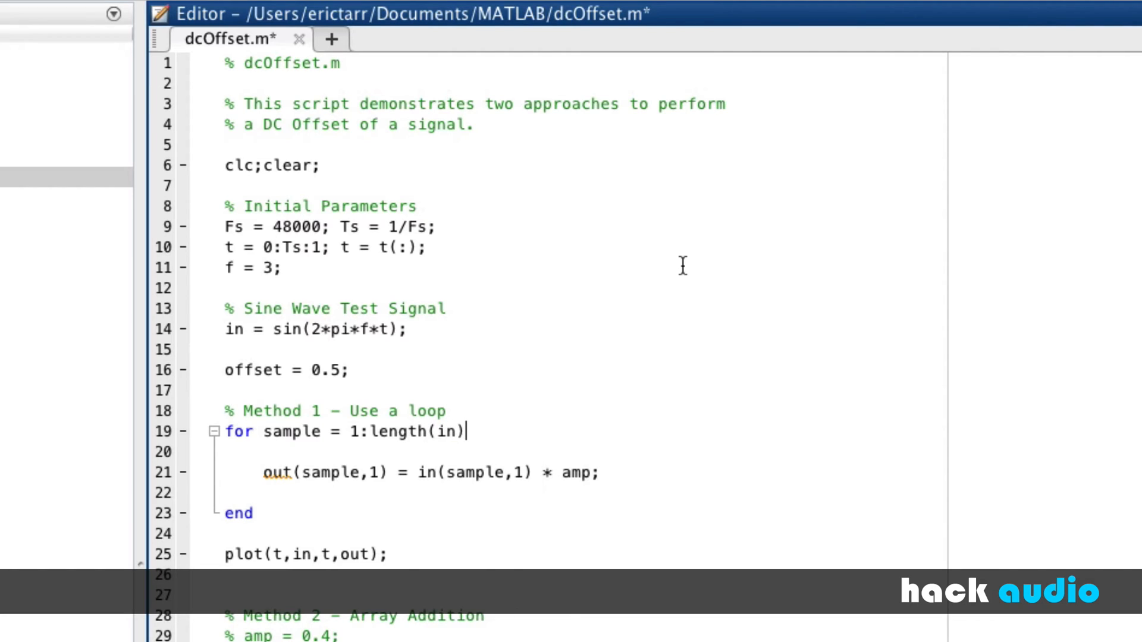
mouse_move(537, 412)
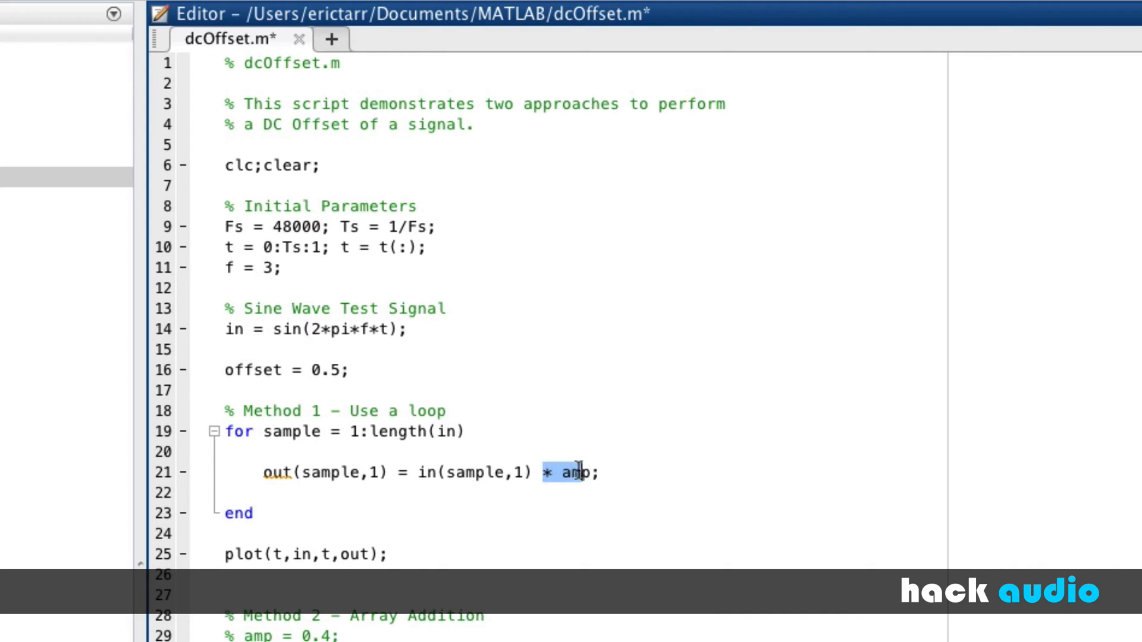
Make line 21 add offset to each input sample instead of multiplying by amp
text(+)
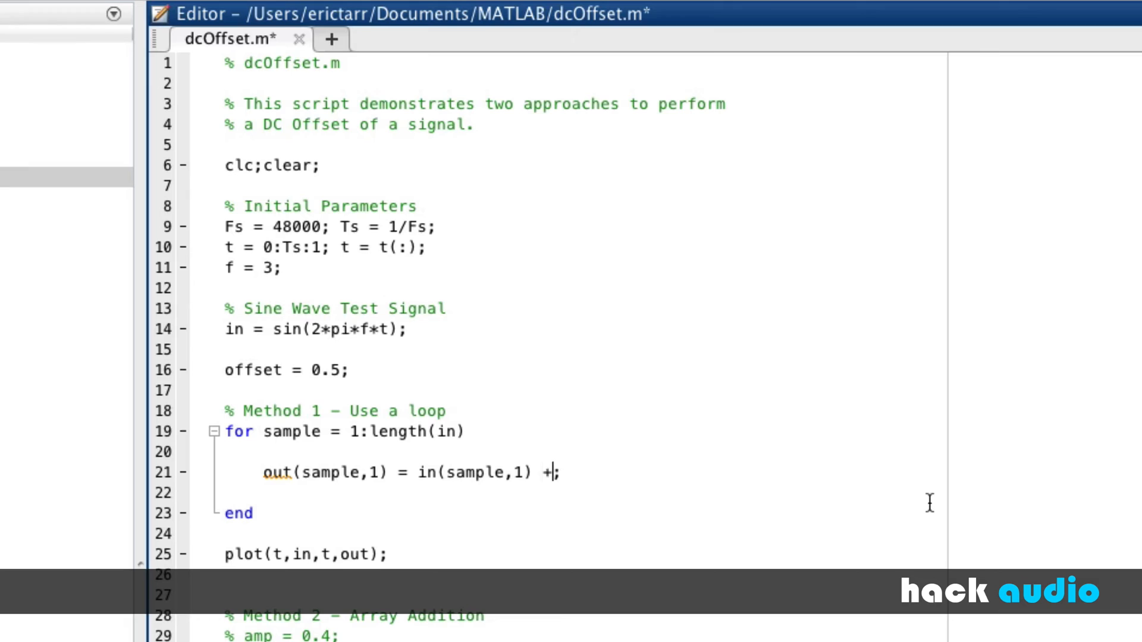
text(o)
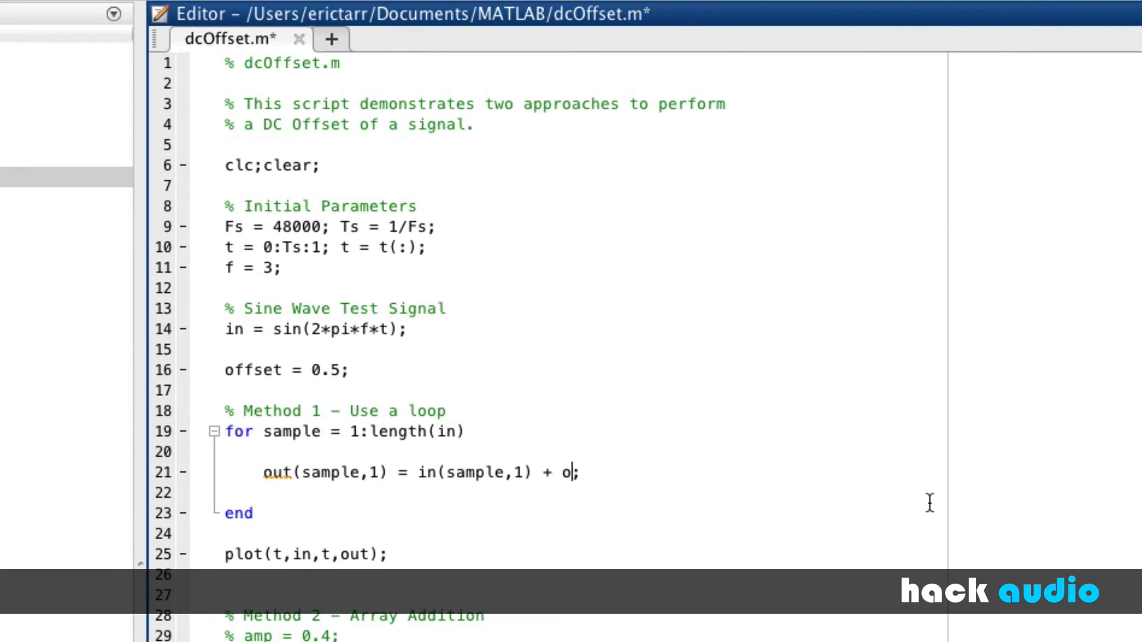
text(ffset)
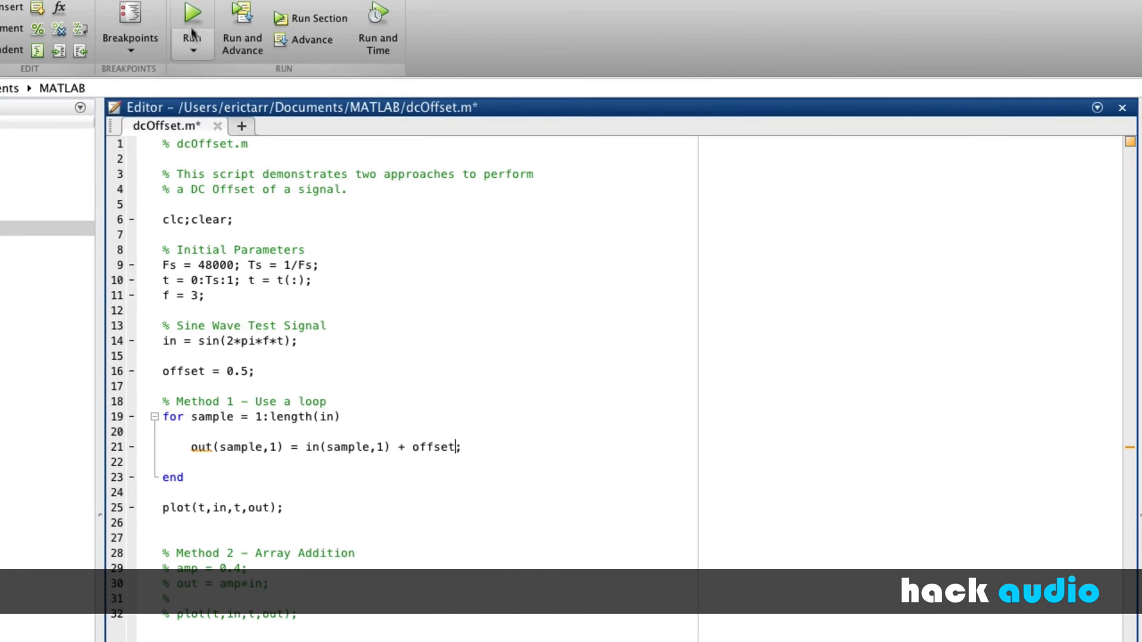
Save and run dcOffset.m to plot the sine shifted up by 0.5
click(192, 12)
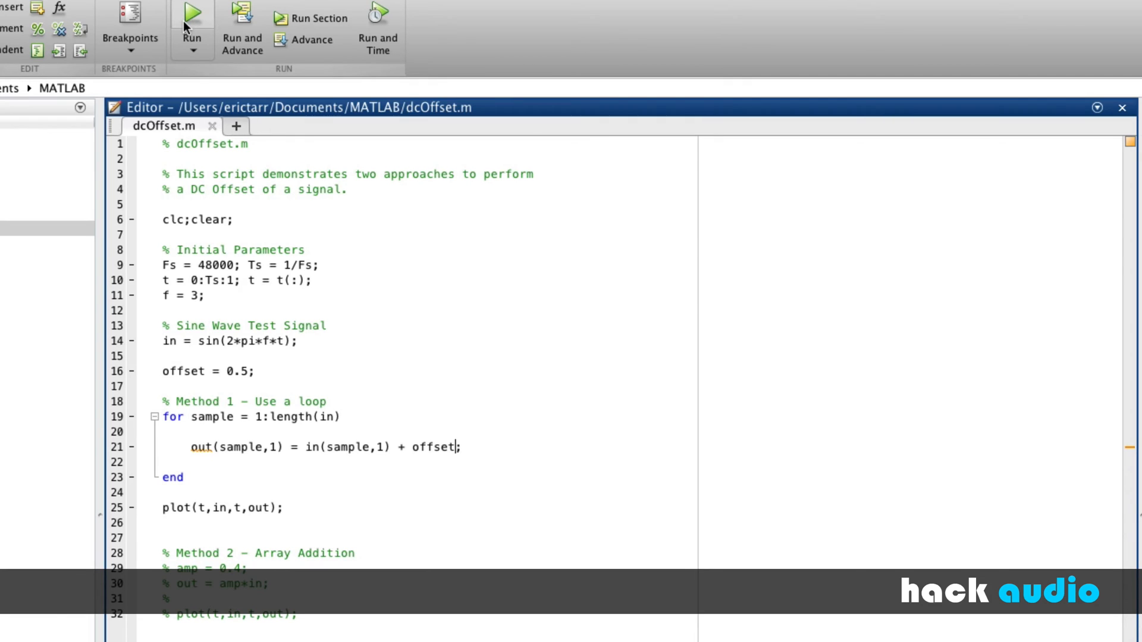
click(191, 13)
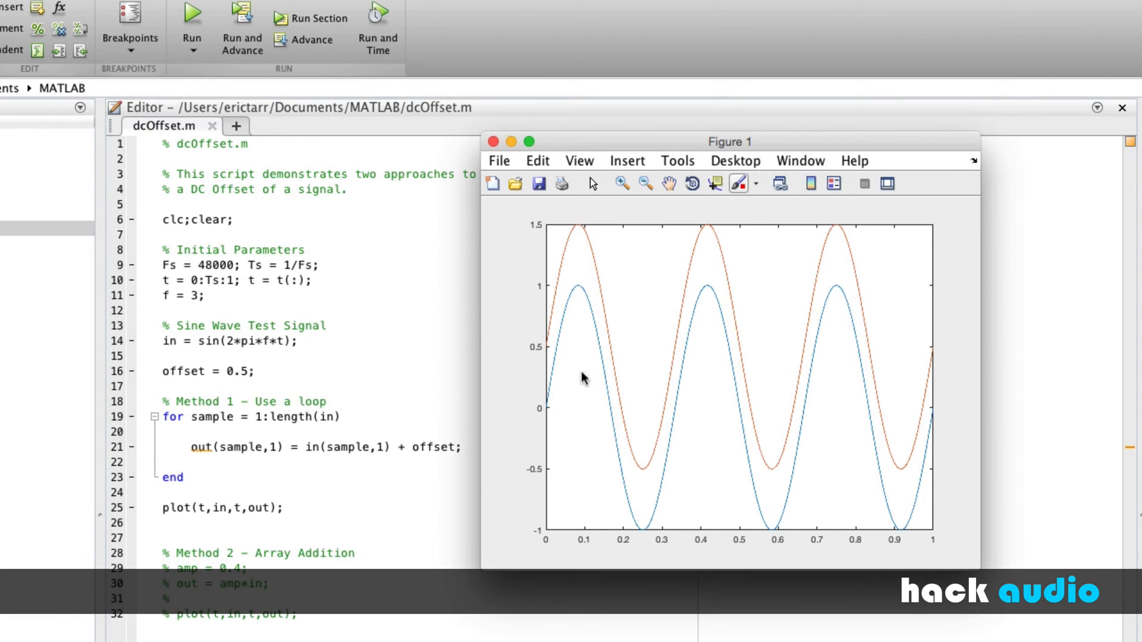
mouse_move(583, 308)
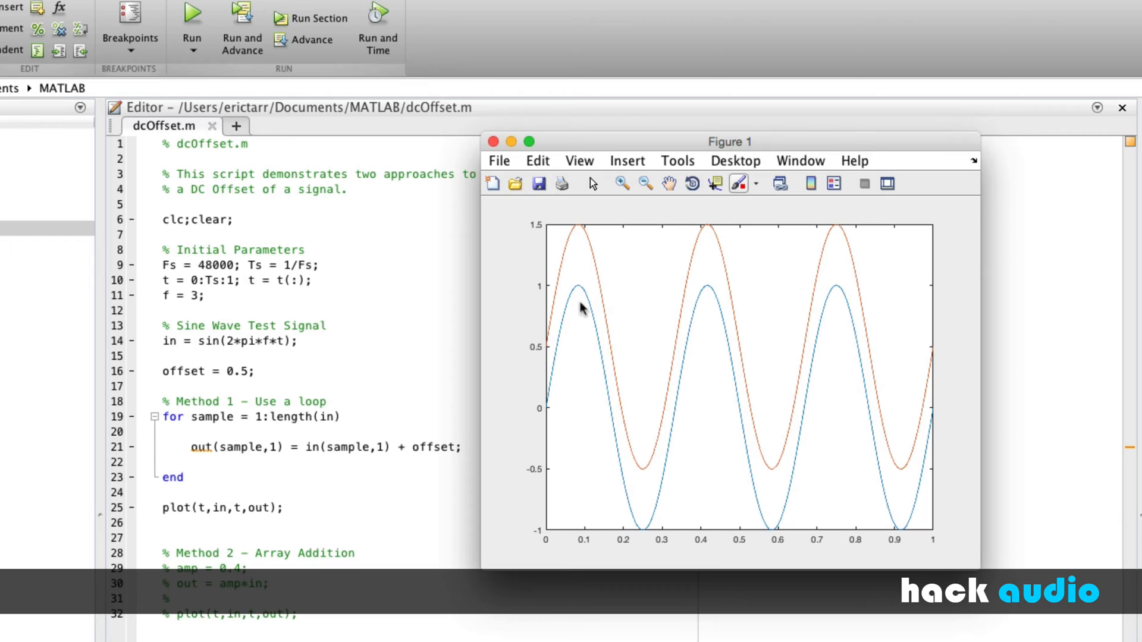
mouse_move(829, 412)
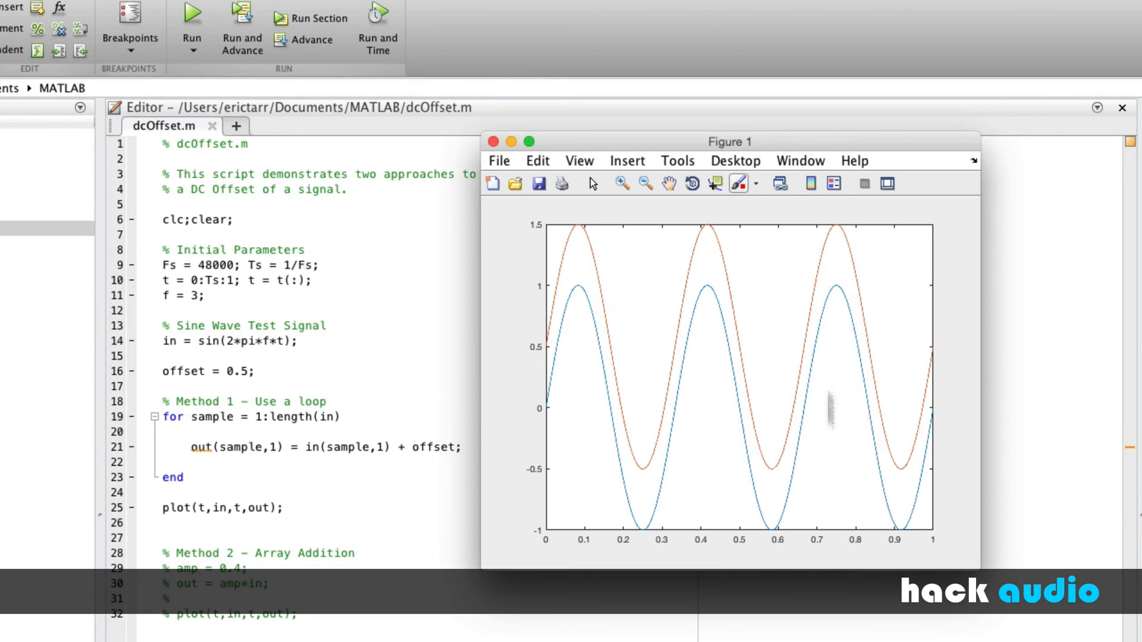
mouse_move(952, 408)
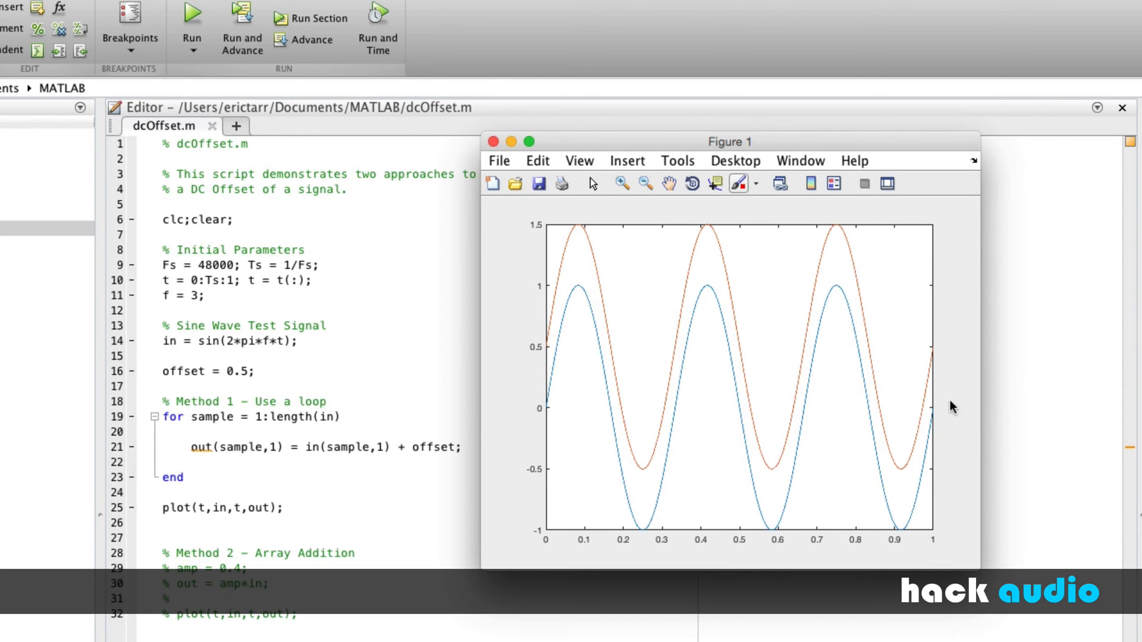
mouse_move(547, 407)
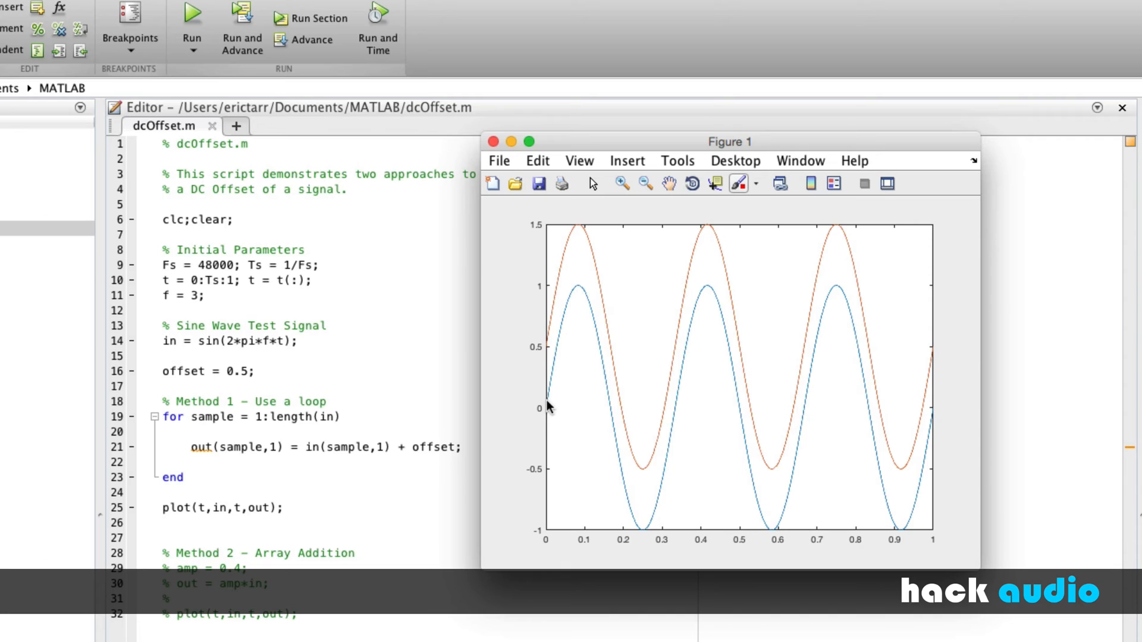
mouse_move(551, 391)
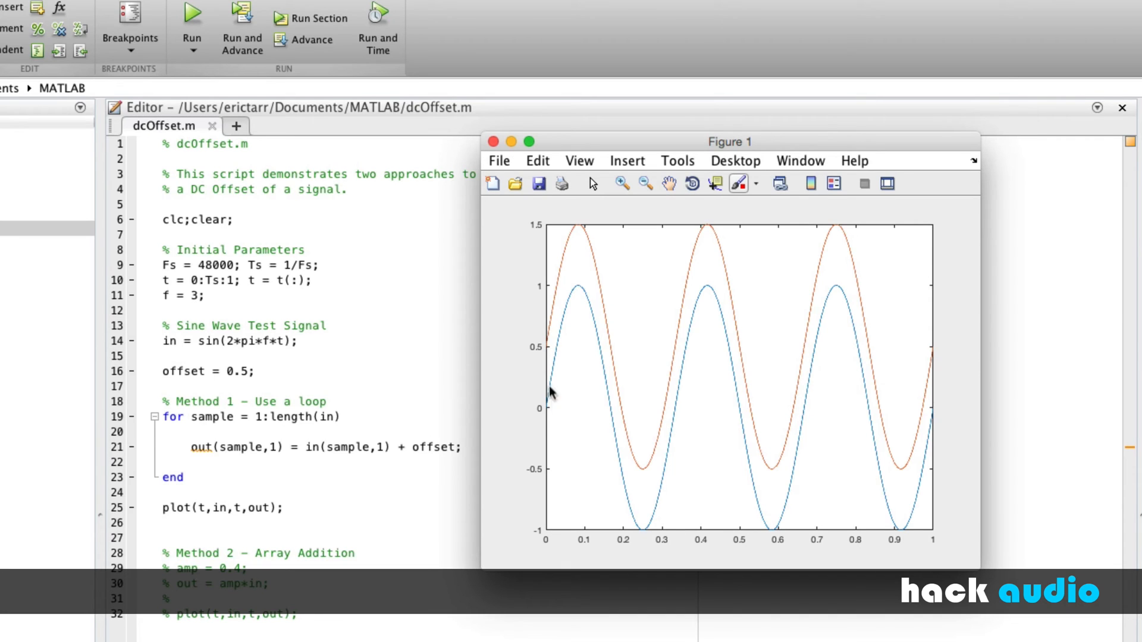
mouse_move(543, 330)
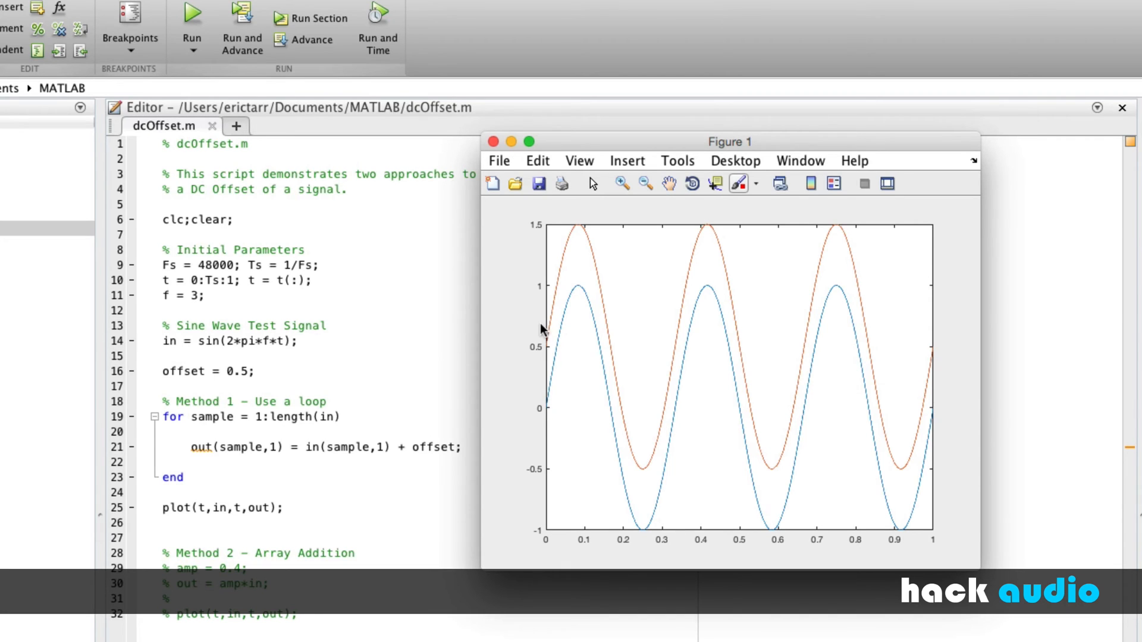
mouse_move(618, 385)
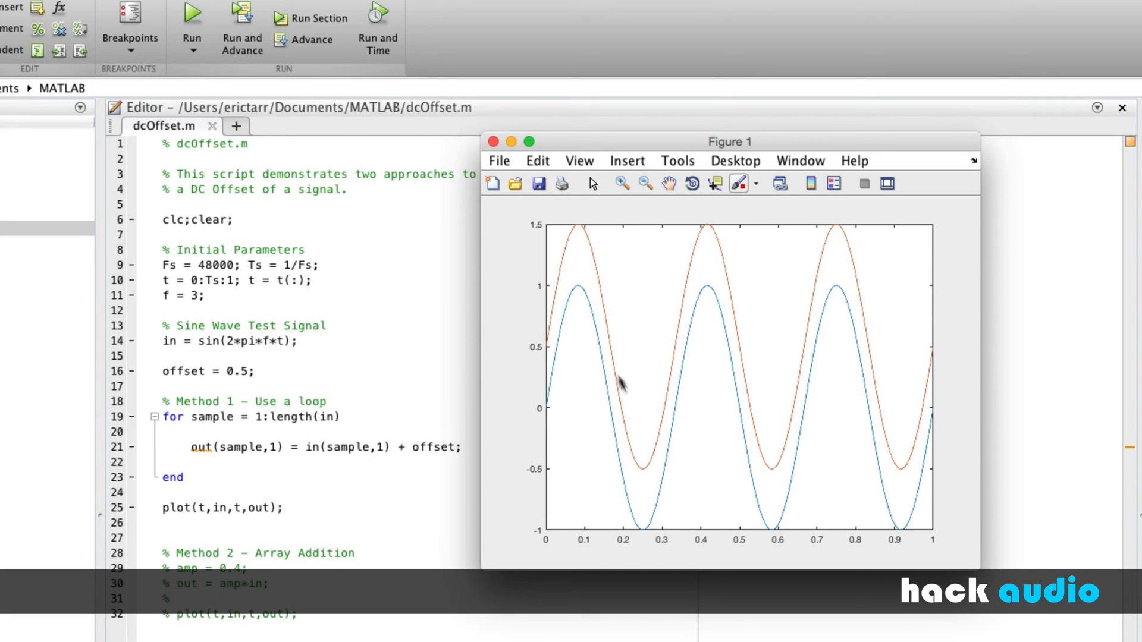
mouse_move(645, 449)
text(-)
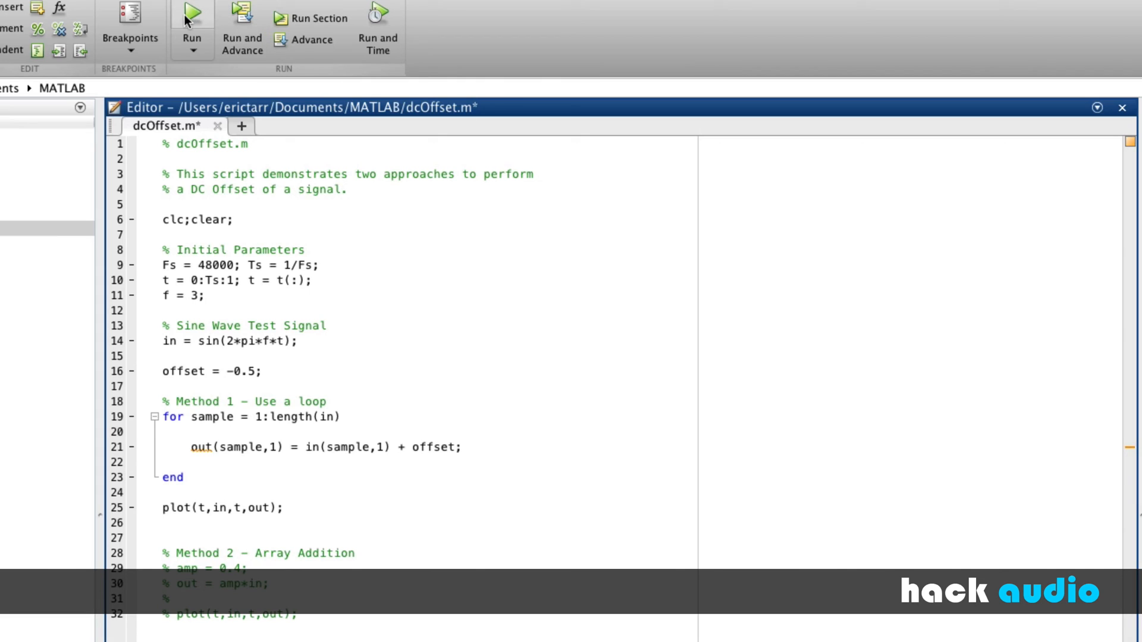
Run dcOffset.m with offset -0.5 to plot the sine shifted down by 0.5
click(191, 13)
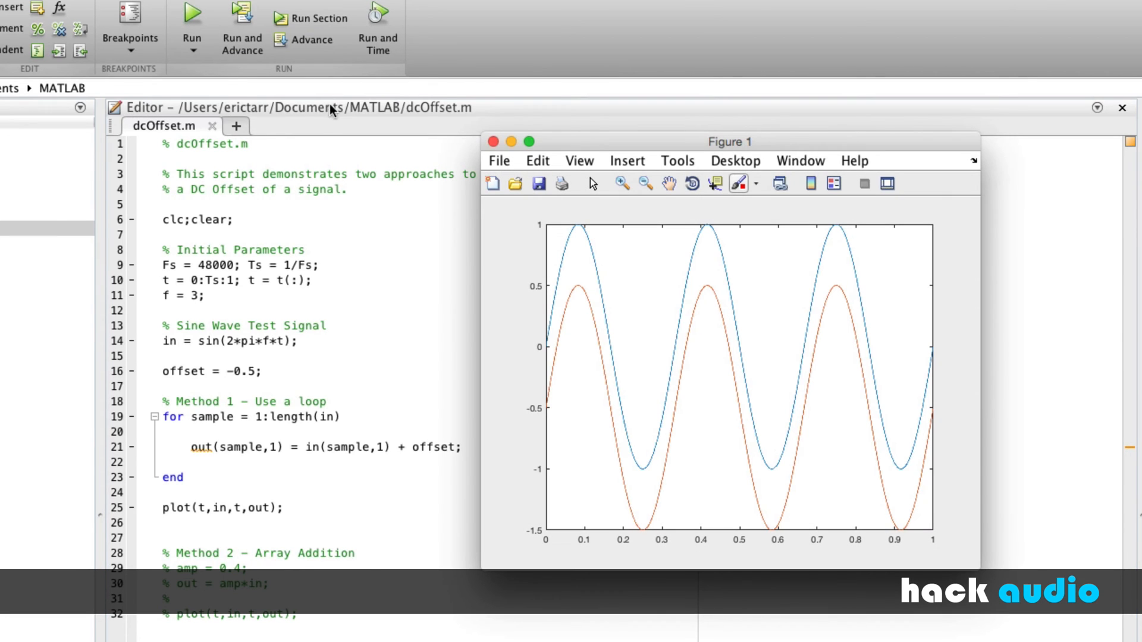
mouse_move(548, 358)
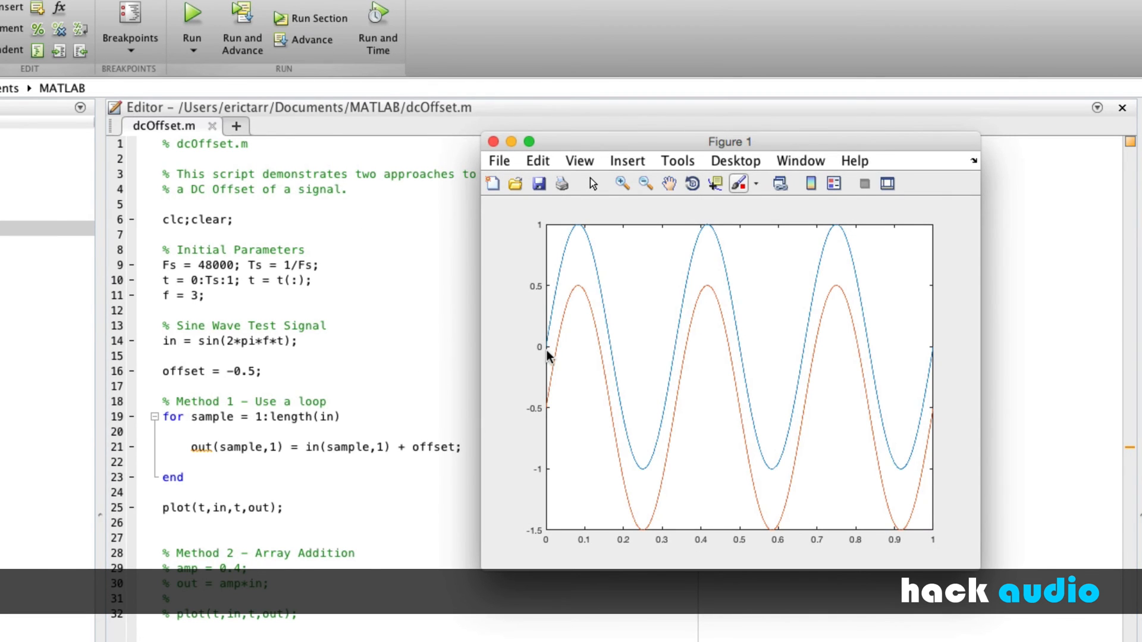
mouse_move(580, 235)
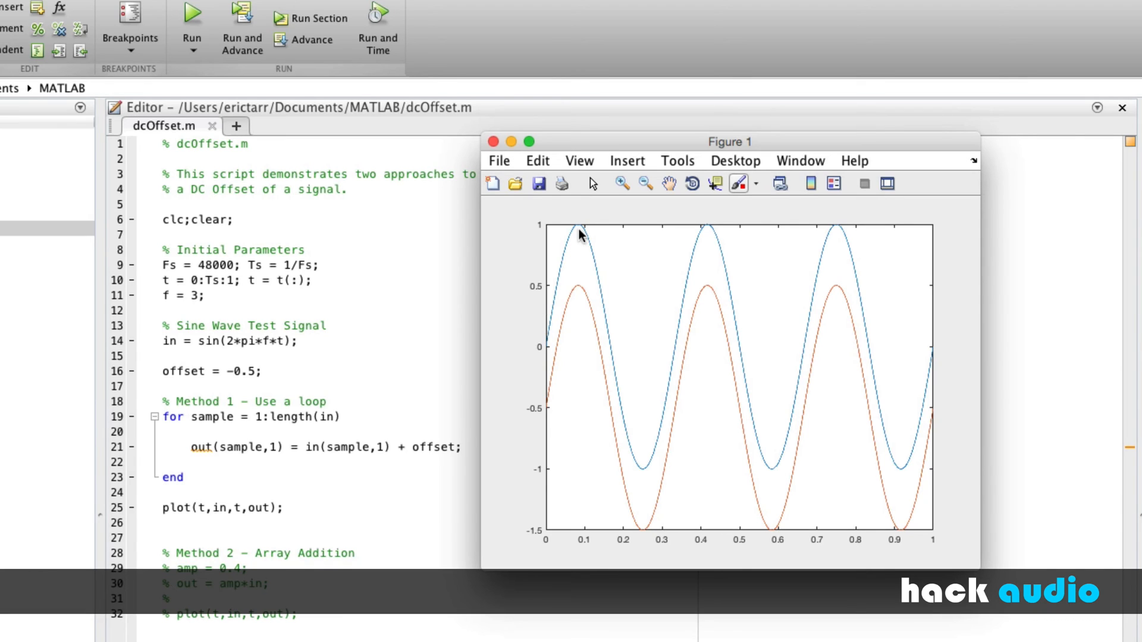
mouse_move(564, 426)
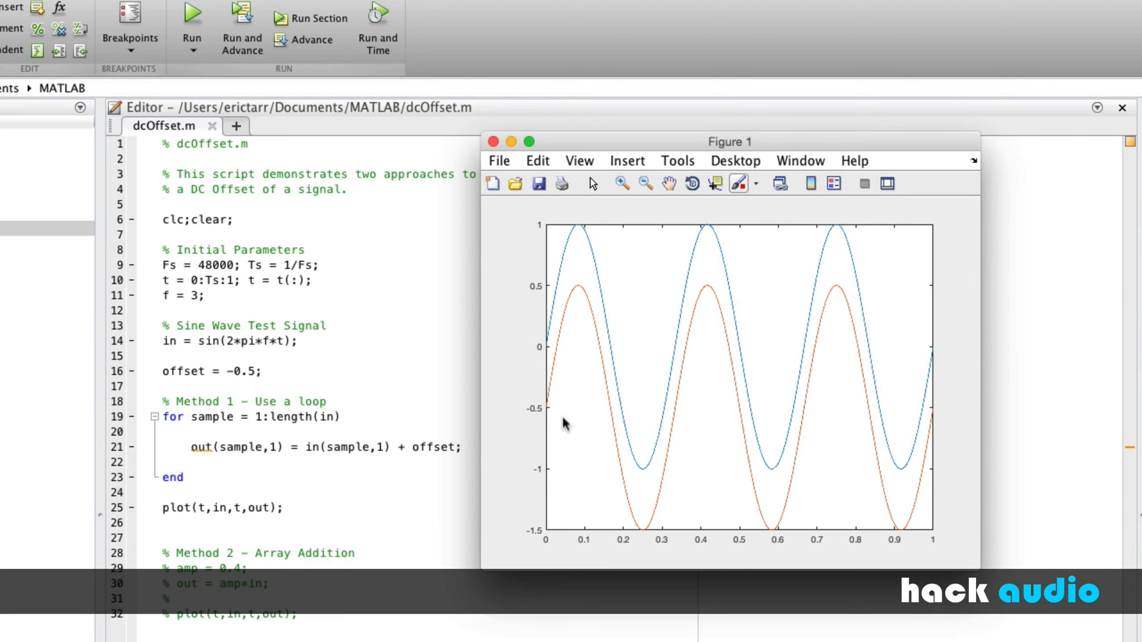
mouse_move(538, 417)
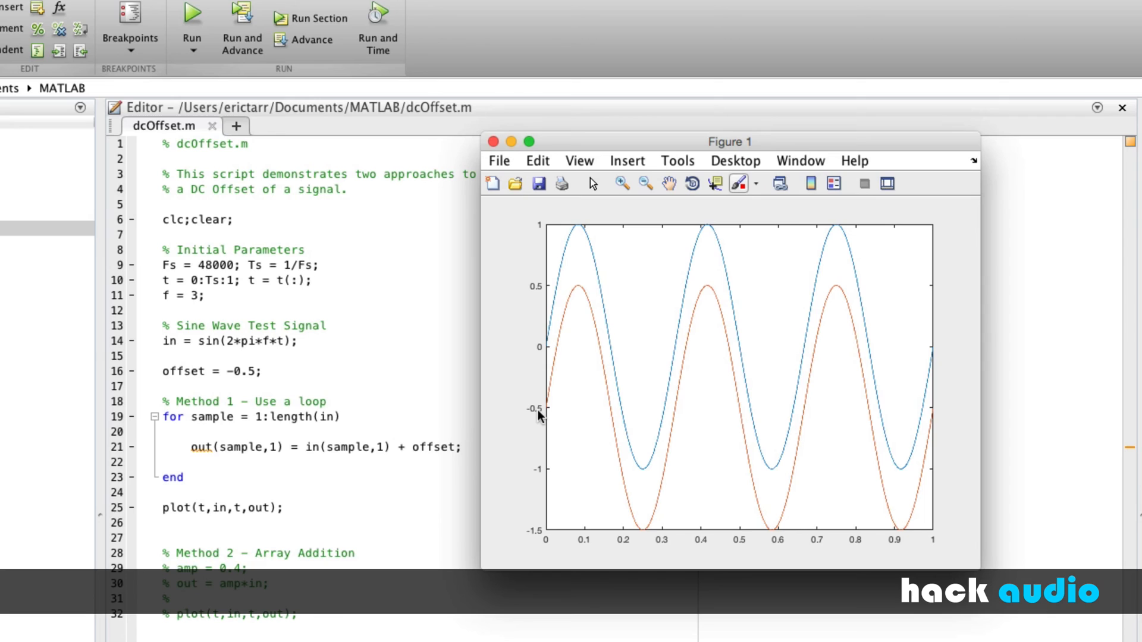
mouse_move(559, 318)
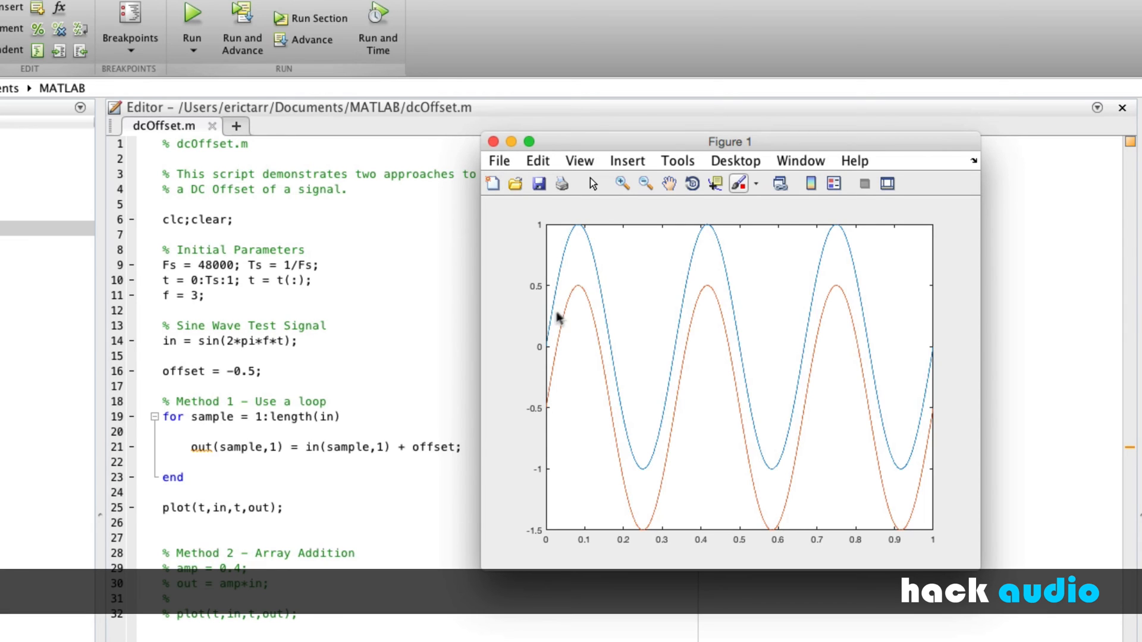
mouse_move(637, 542)
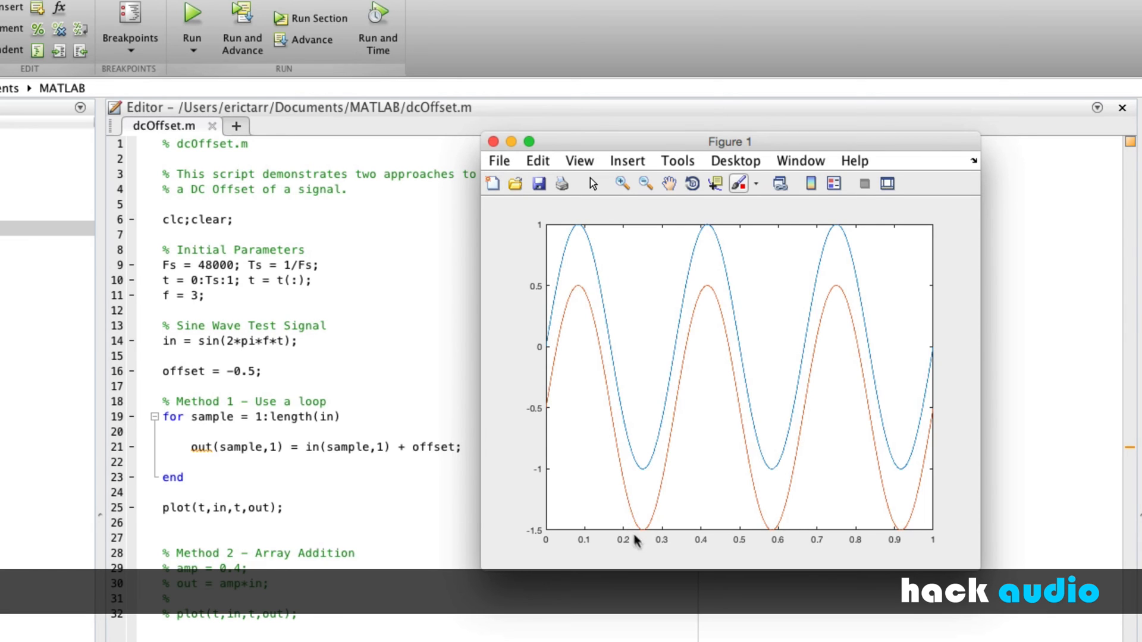
mouse_move(397, 530)
text(%)
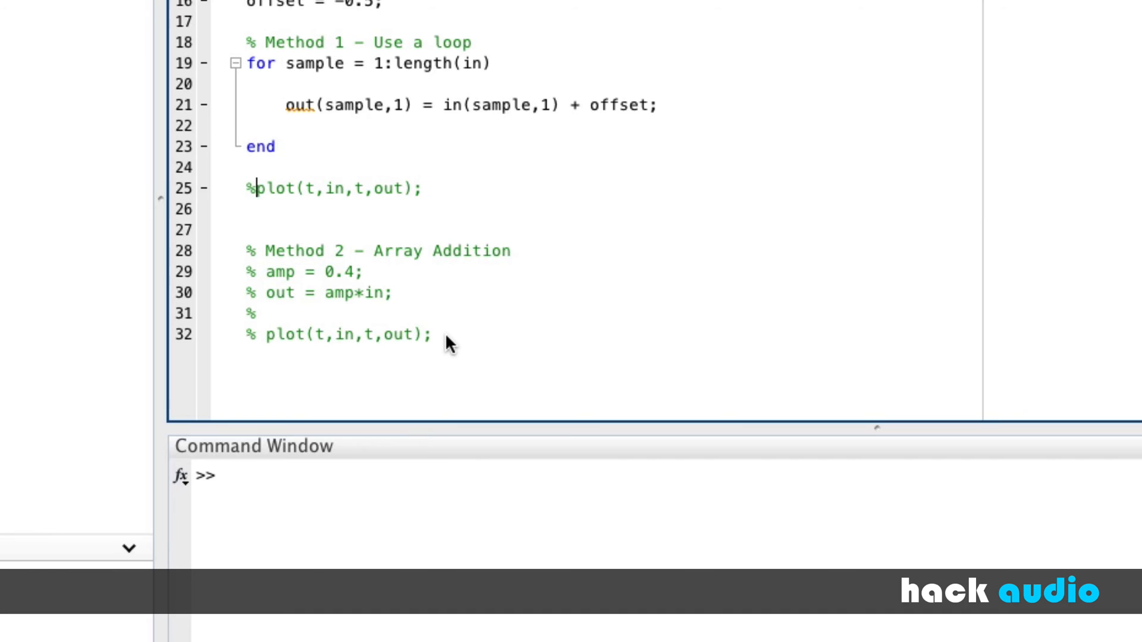
Select lines 29–32 and toggle comments so the Method 2 array-addition code ends up uncommented
click(428, 335)
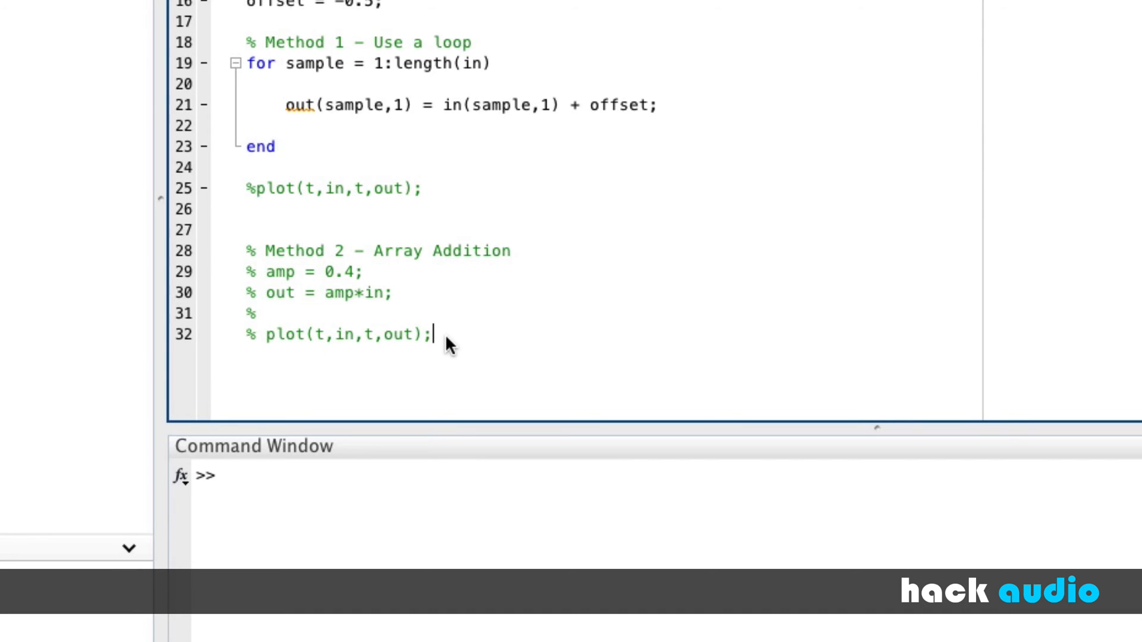
drag(429, 334, 246, 271)
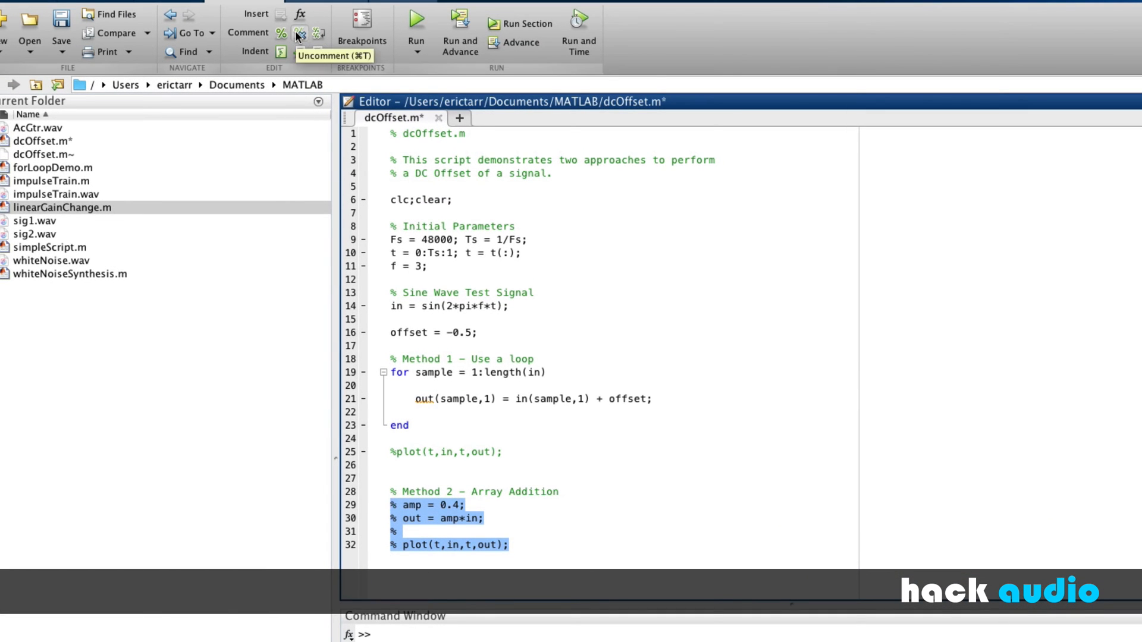
click(297, 34)
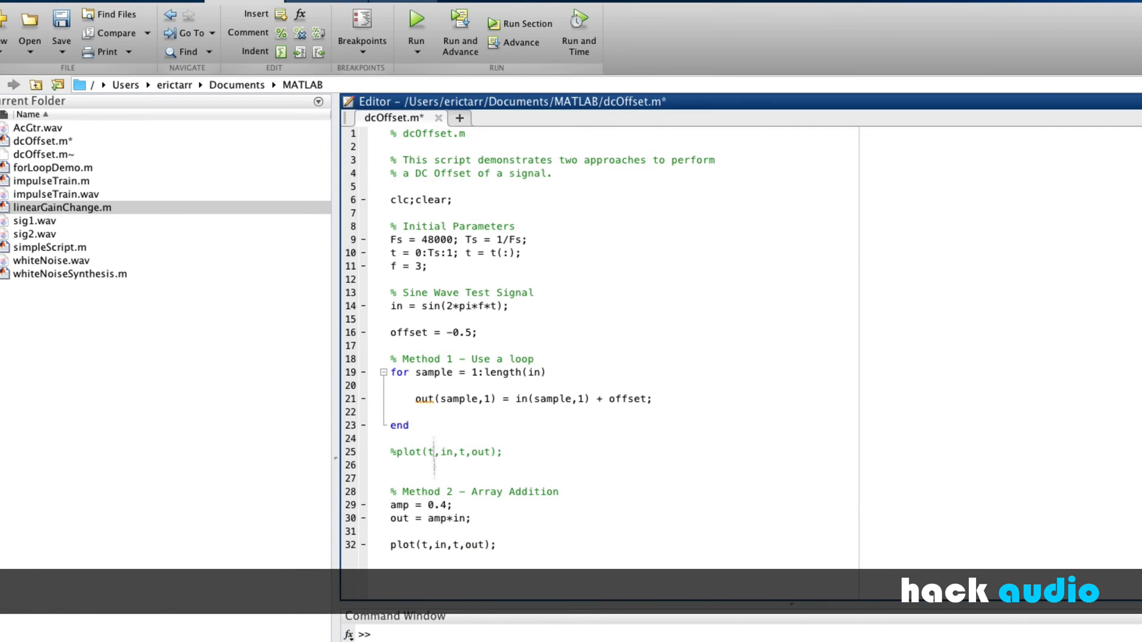
drag(400, 505, 497, 545)
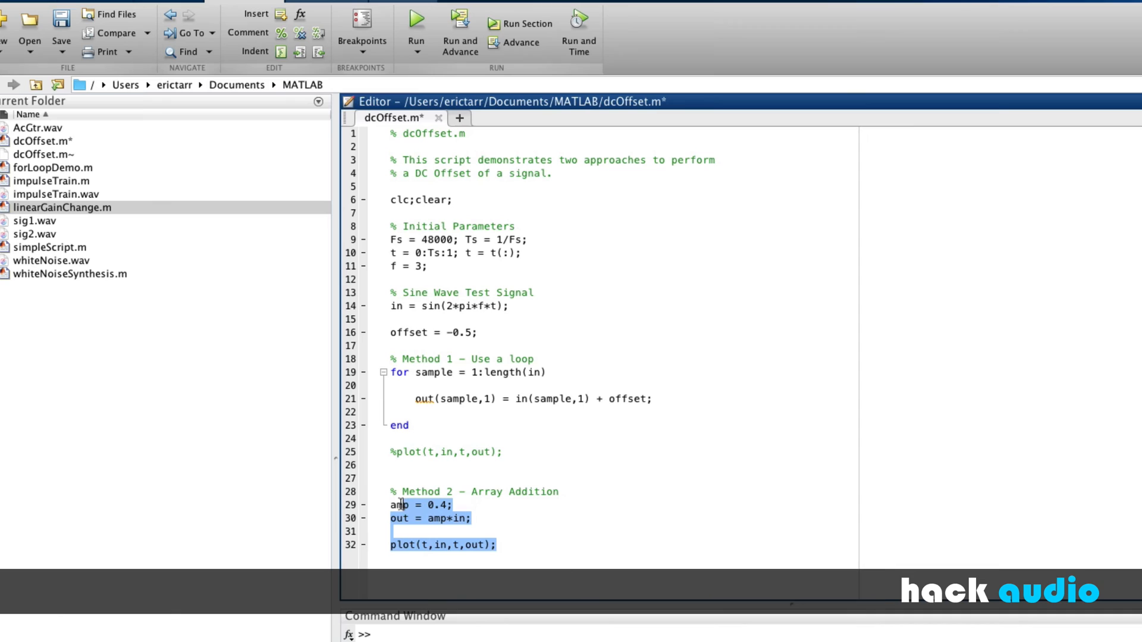
click(280, 33)
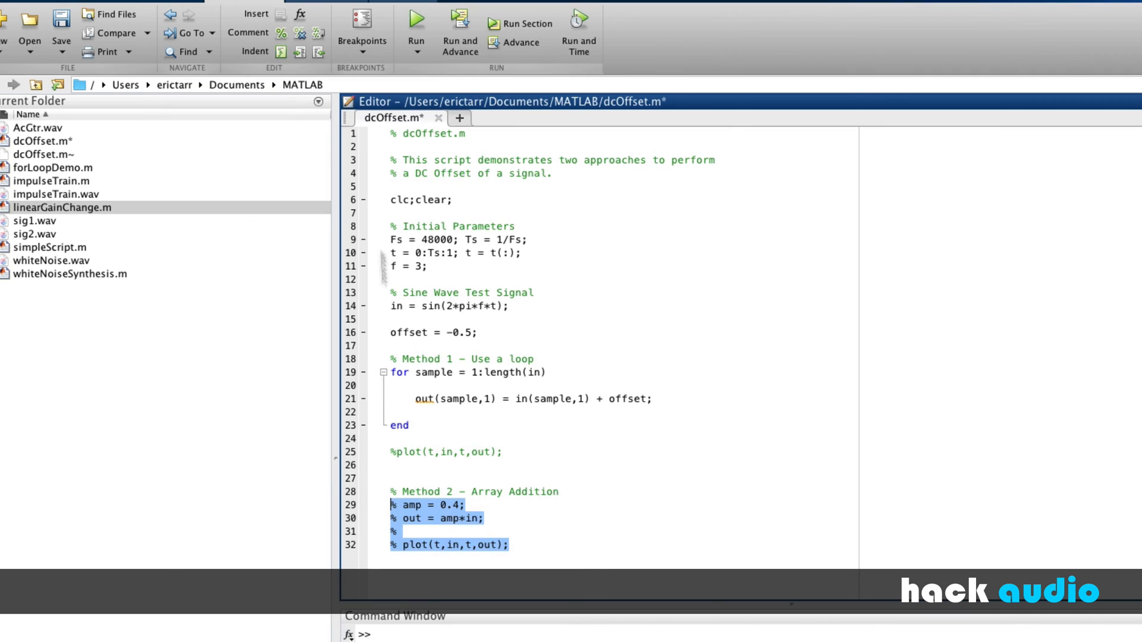
click(300, 33)
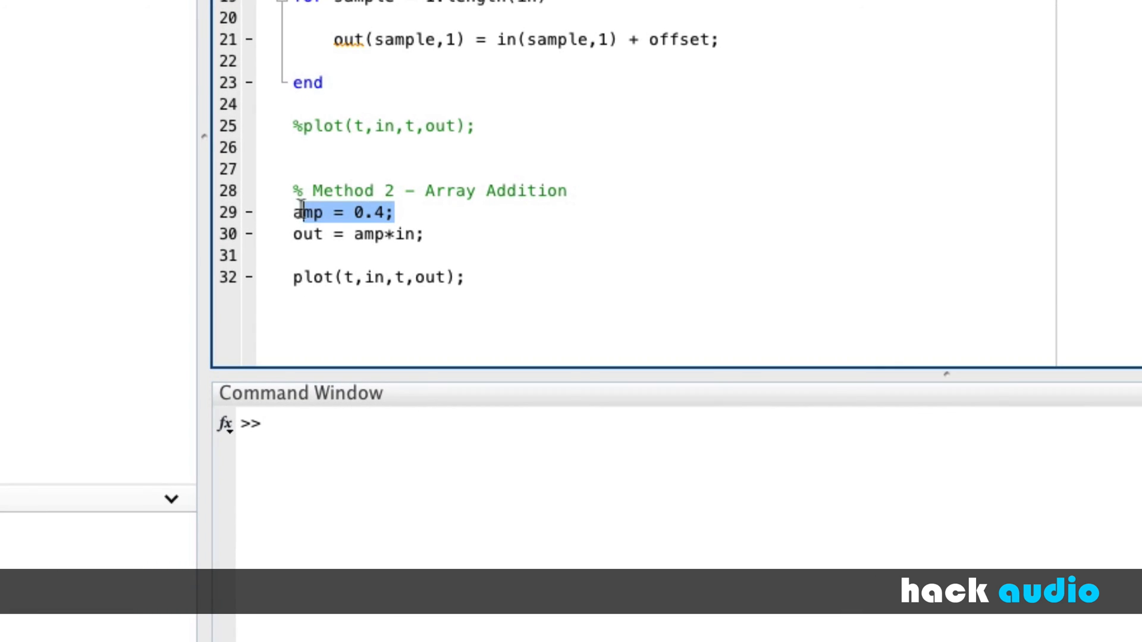
Rewrite Method 2 as offset = 2; and out = in + offset;
text(offset =)
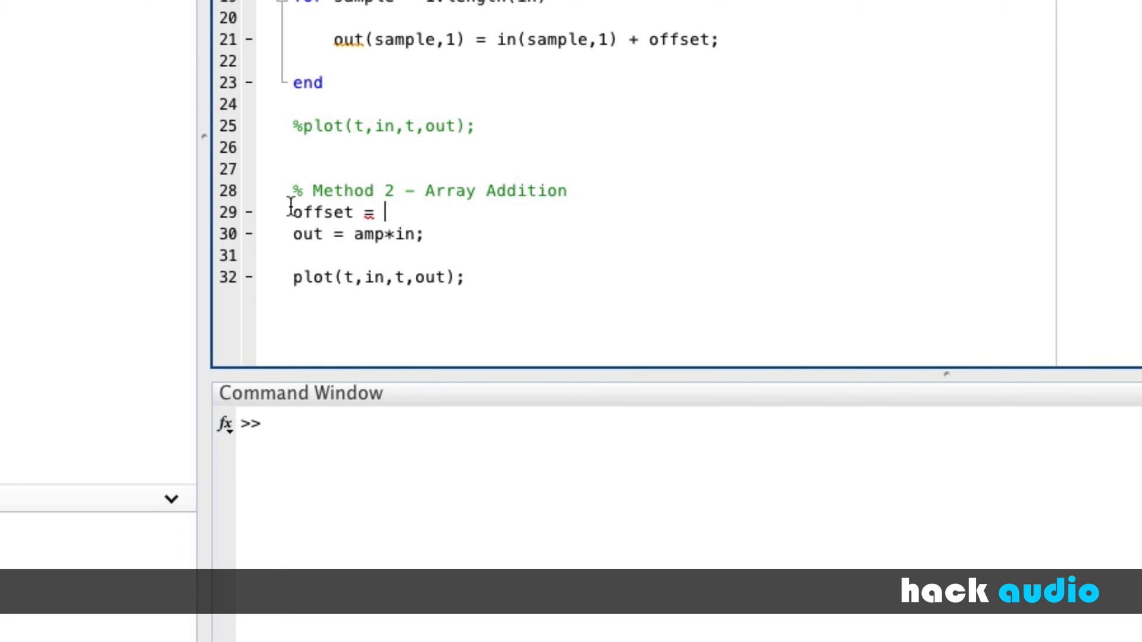
text(2;)
click(454, 233)
text( +)
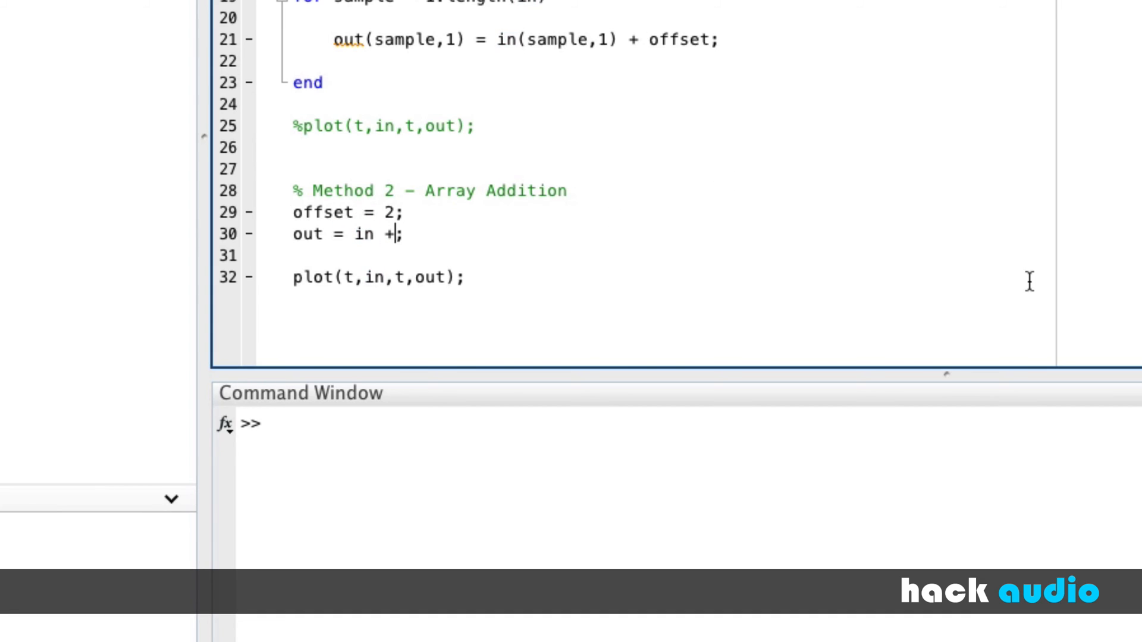
text(offset)
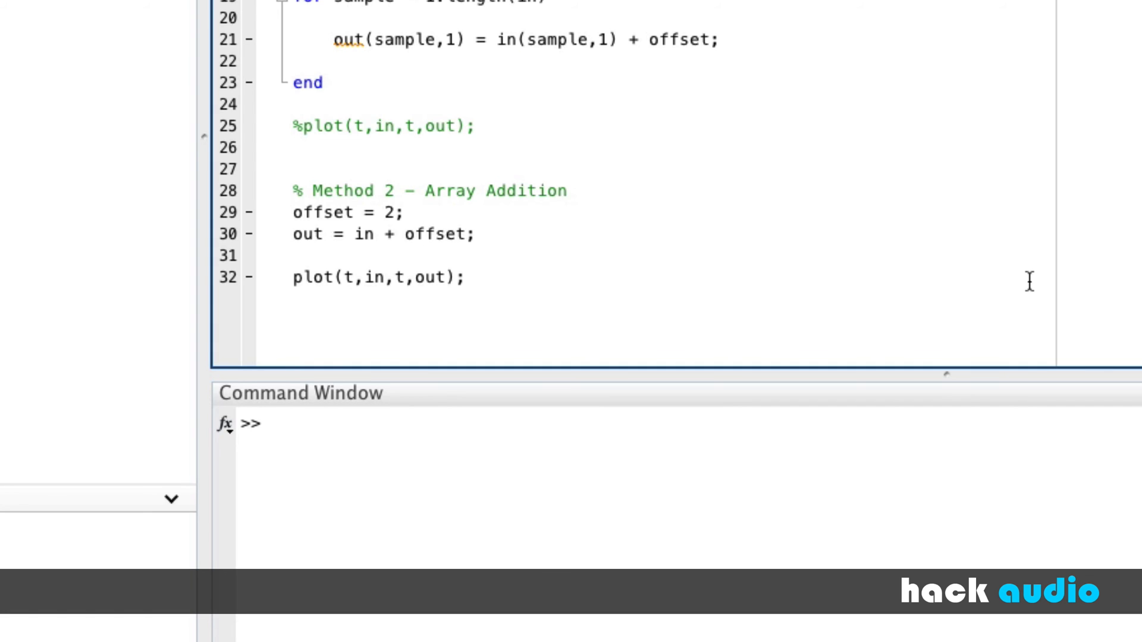
mouse_move(439, 233)
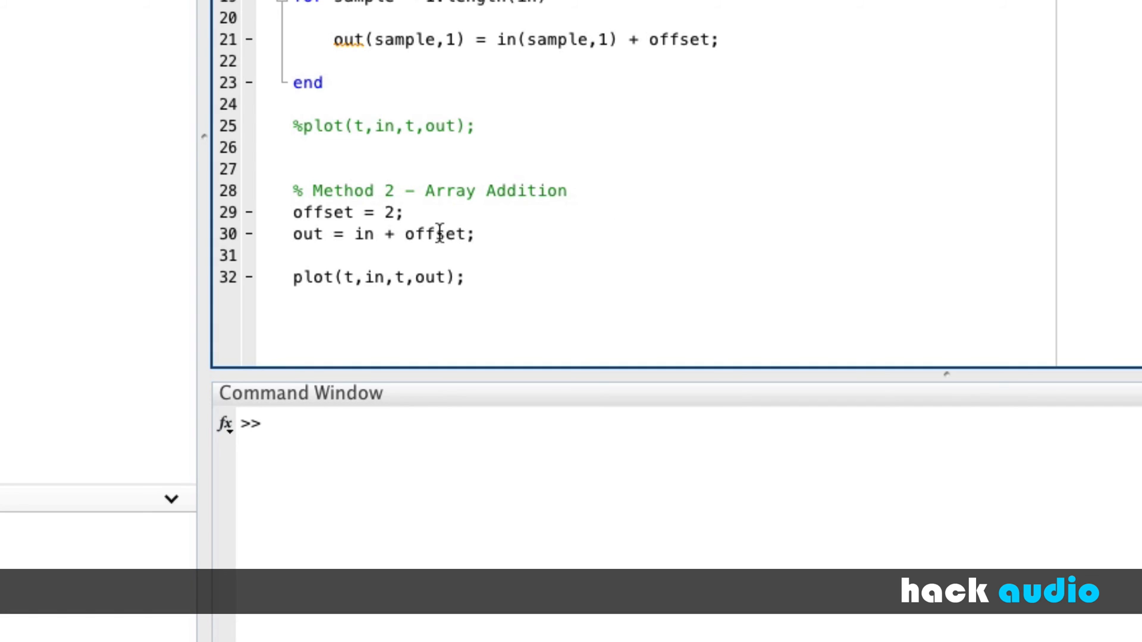
mouse_move(368, 234)
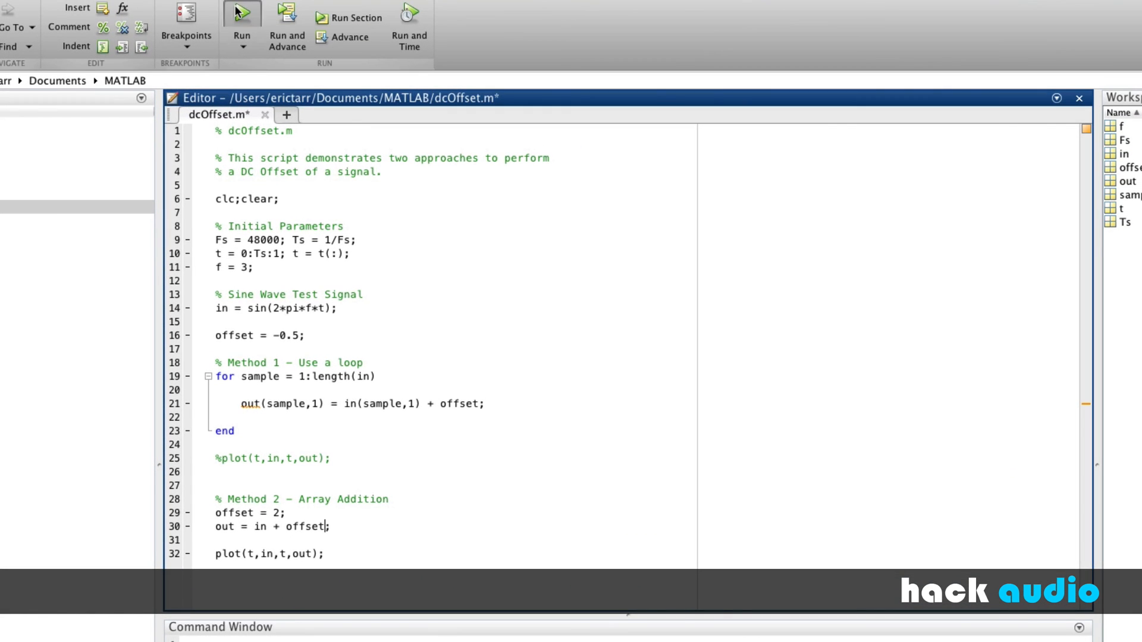
Run dcOffset.m to plot the sine with its copy shifted up by 2
click(241, 11)
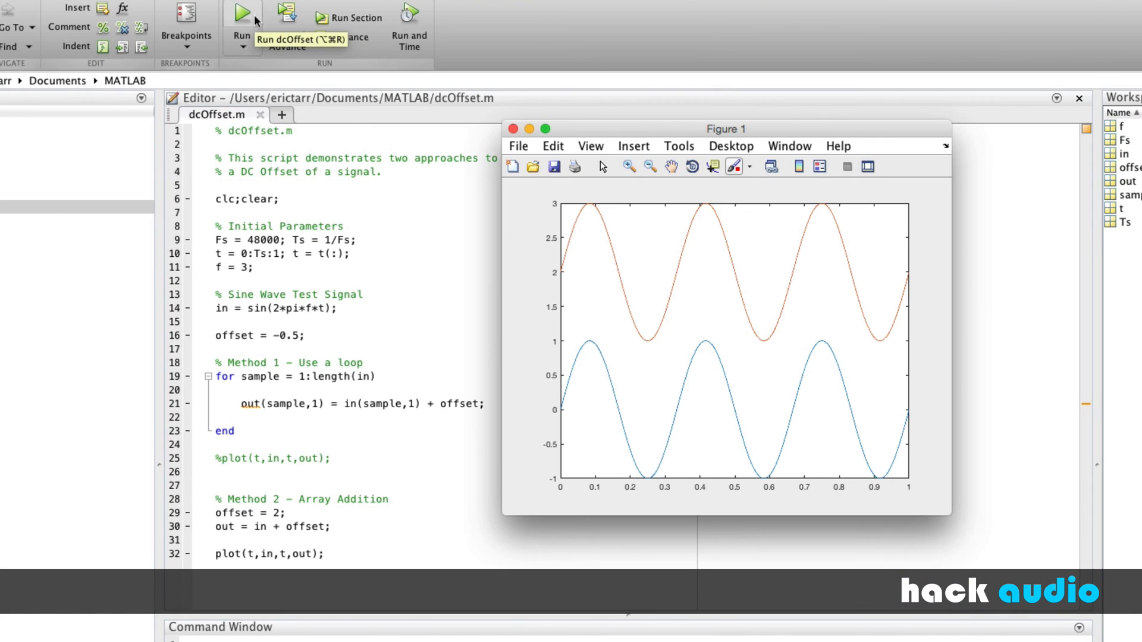
mouse_move(635, 366)
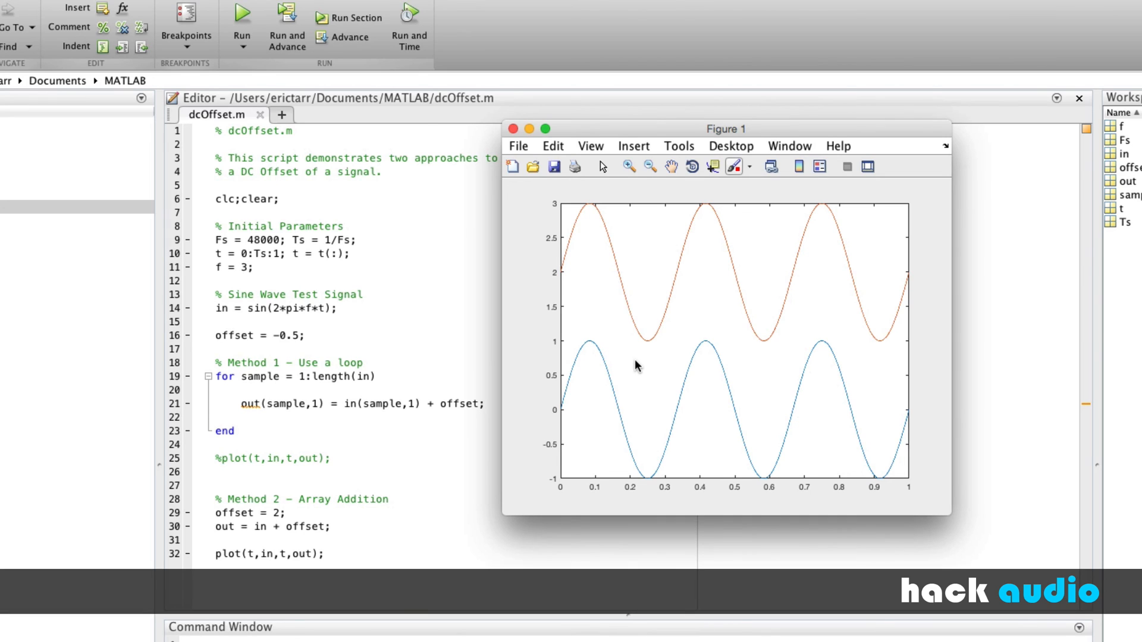
mouse_move(556, 377)
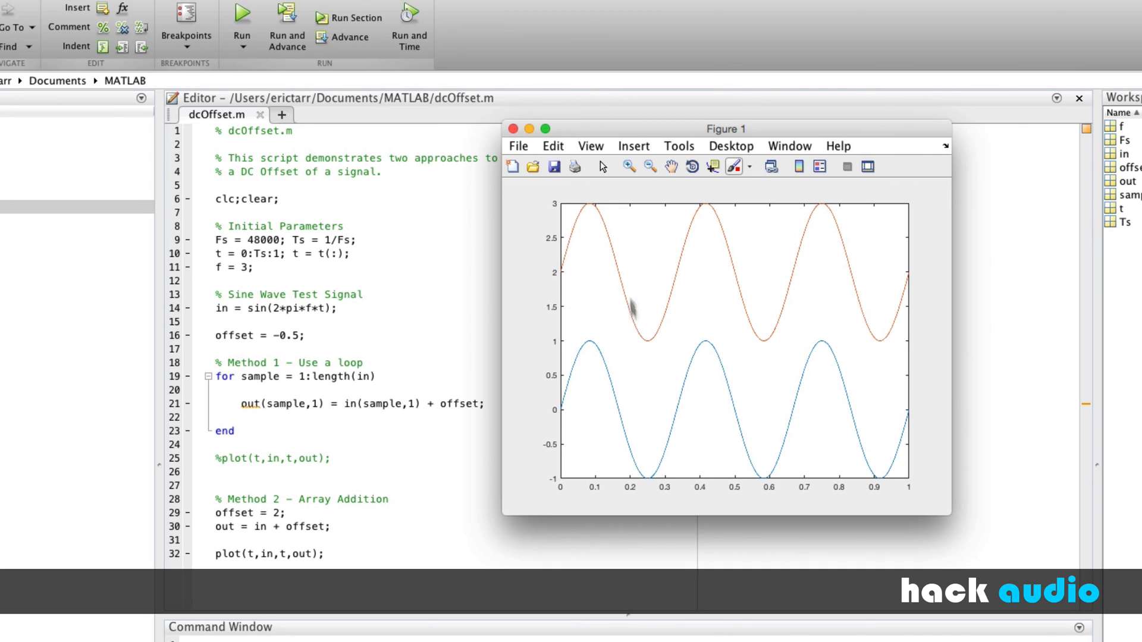
mouse_move(647, 360)
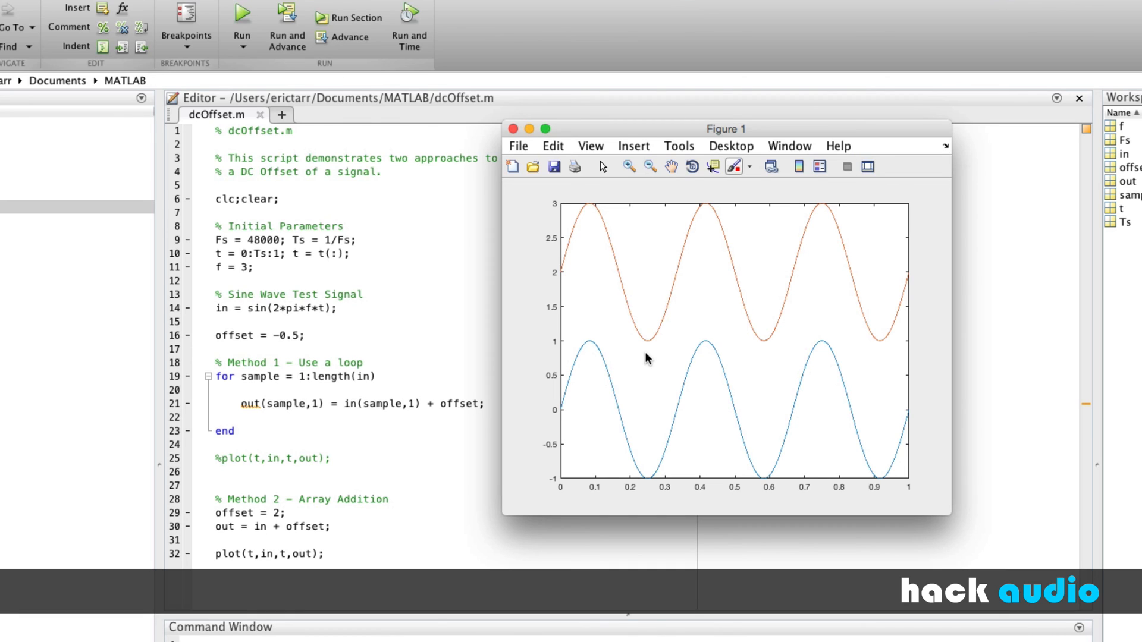
mouse_move(561, 418)
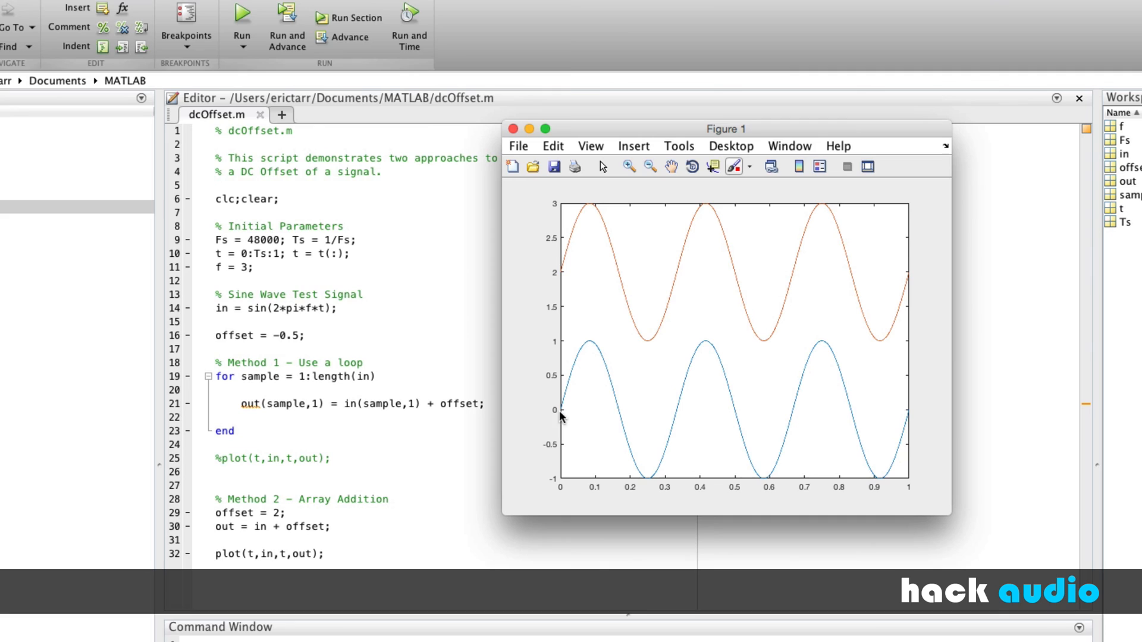
mouse_move(826, 422)
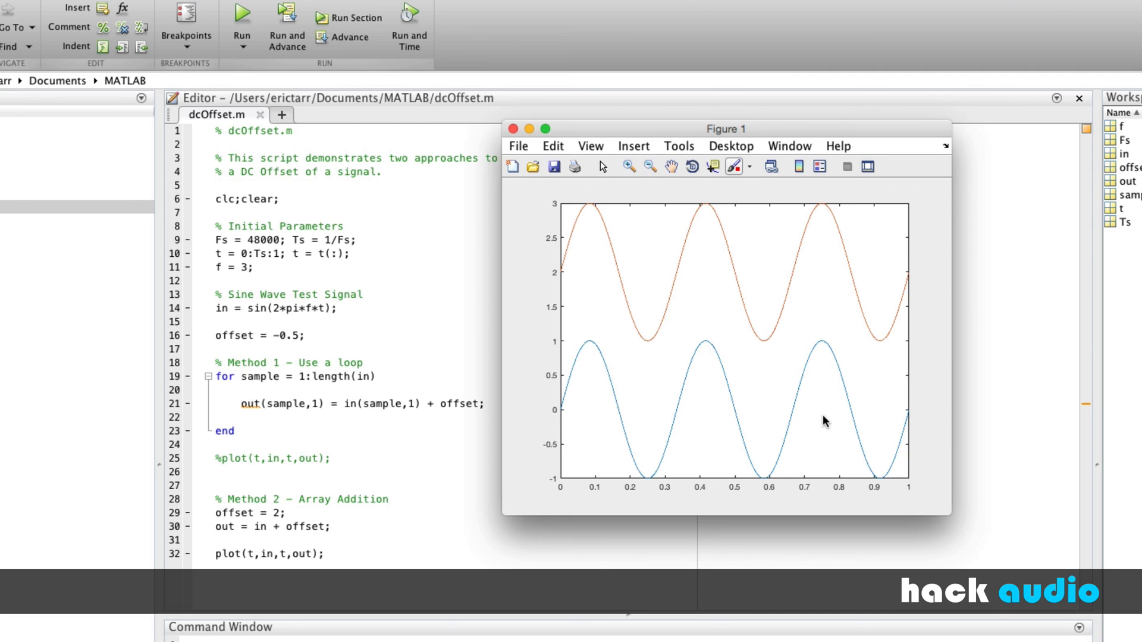